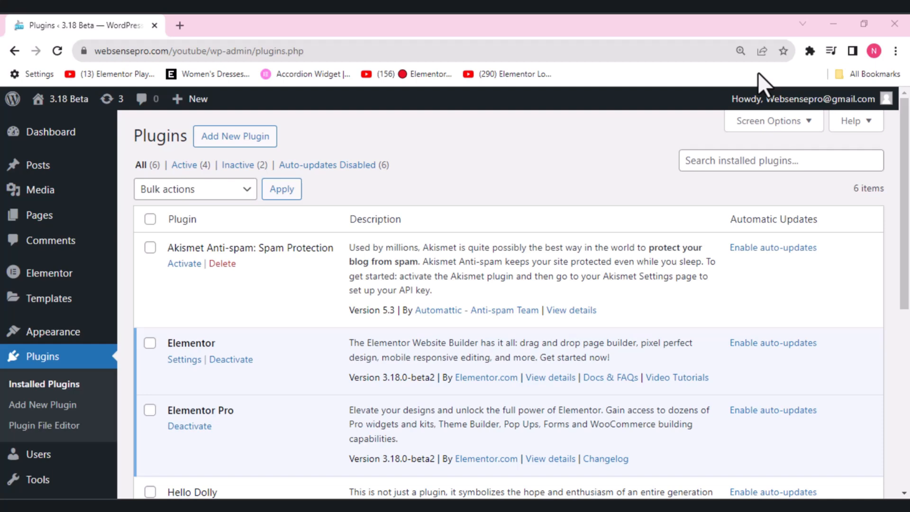
{"action": "mouse_move", "coordinate": [48, 273]}
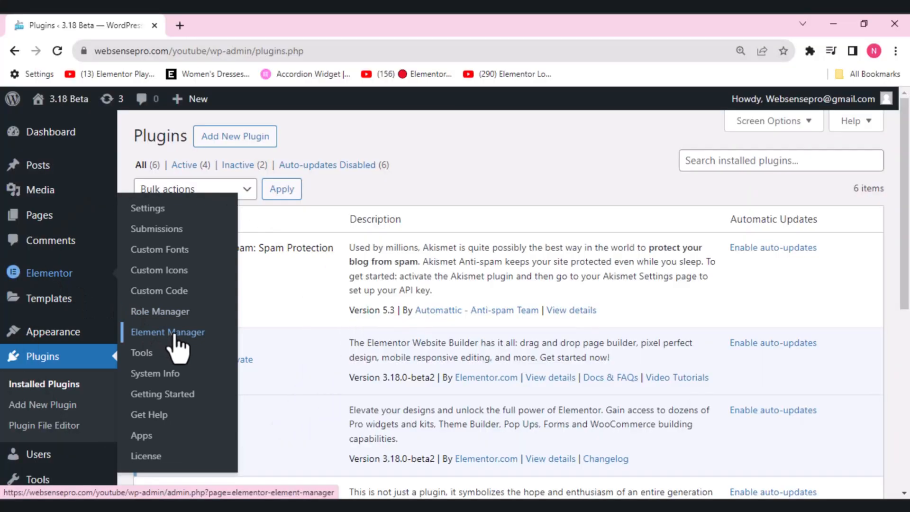
Open Elementor's Element Manager page from the admin sidebar.
{"action": "left_click", "coordinate": [167, 332]}
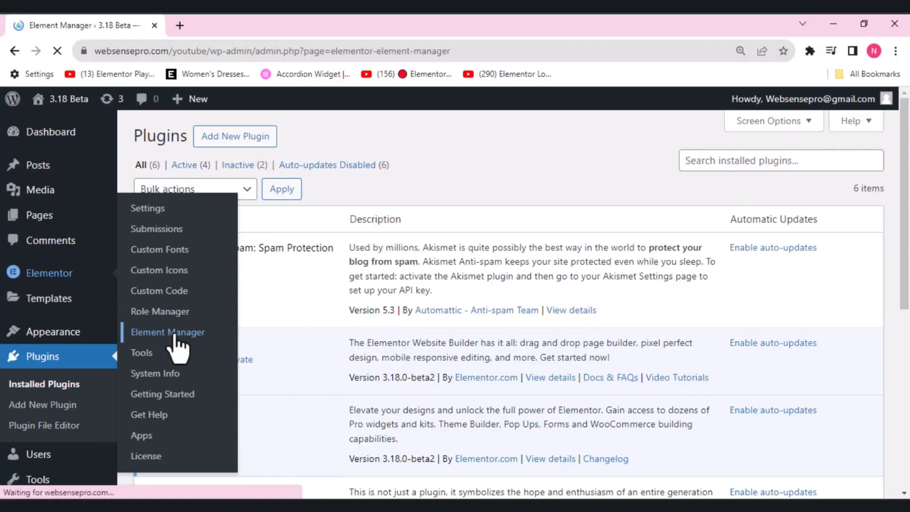
{"action": "left_click", "coordinate": [167, 332]}
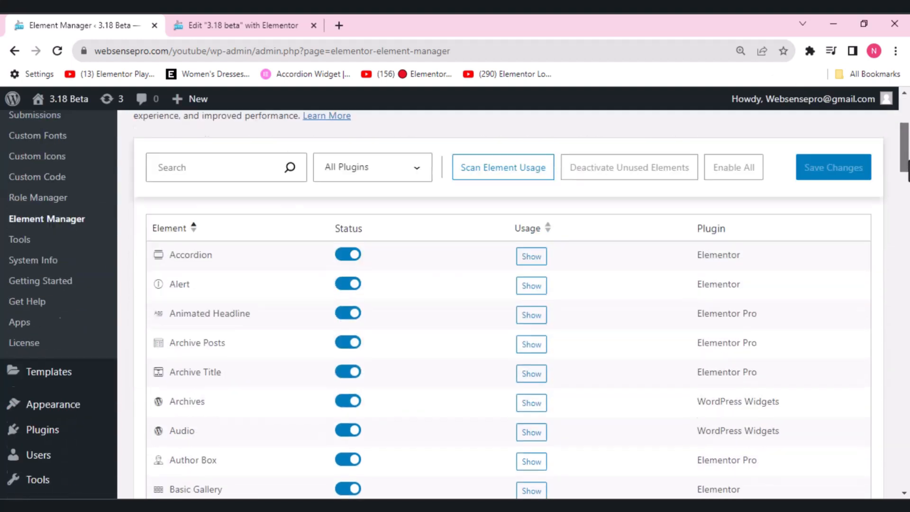
{"action": "scroll", "scroll_direction": "down", "scroll_amount": 3}
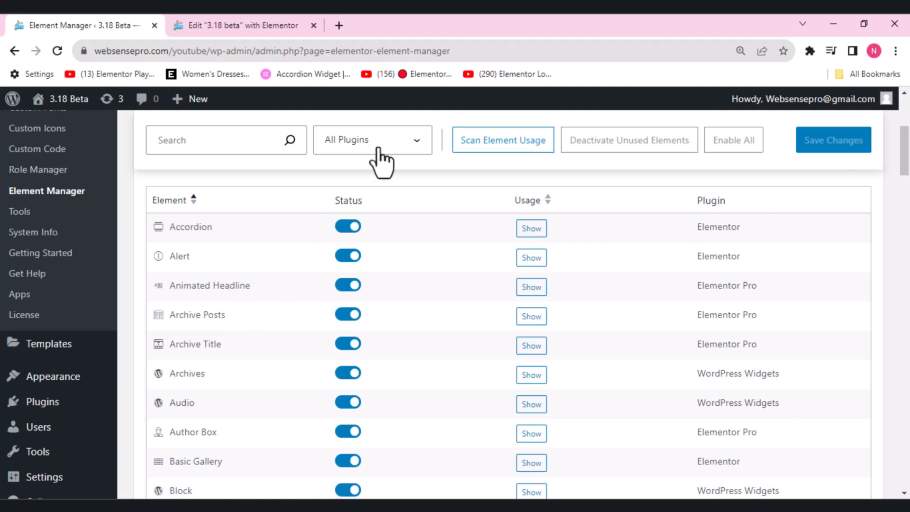
{"action": "left_click", "coordinate": [372, 139]}
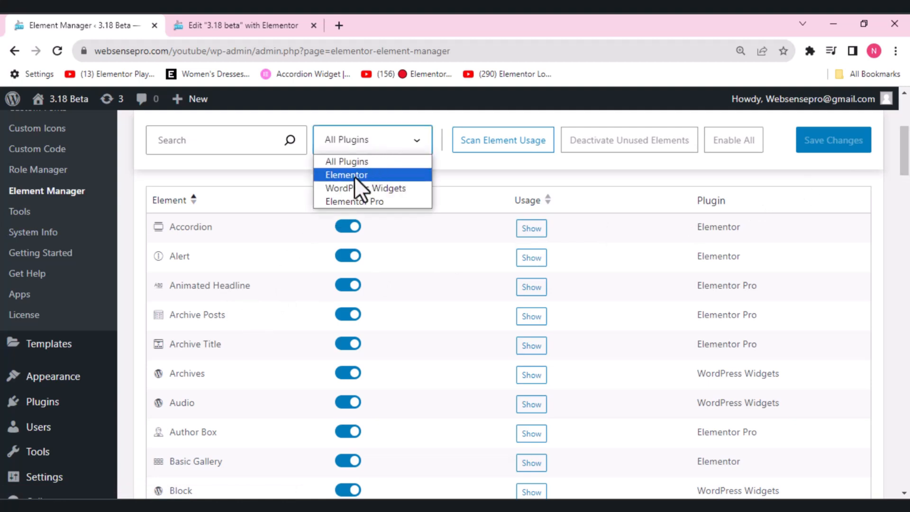
{"action": "left_click", "coordinate": [345, 175]}
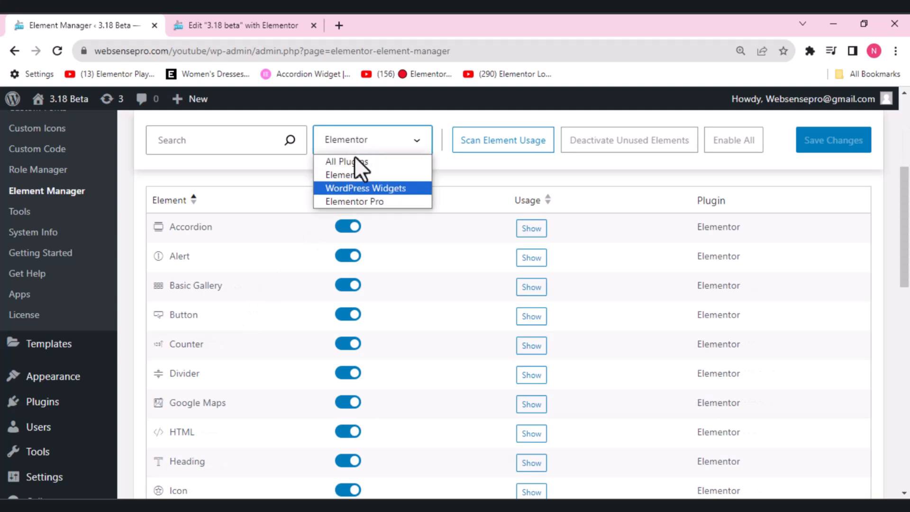
{"action": "left_click", "coordinate": [364, 187]}
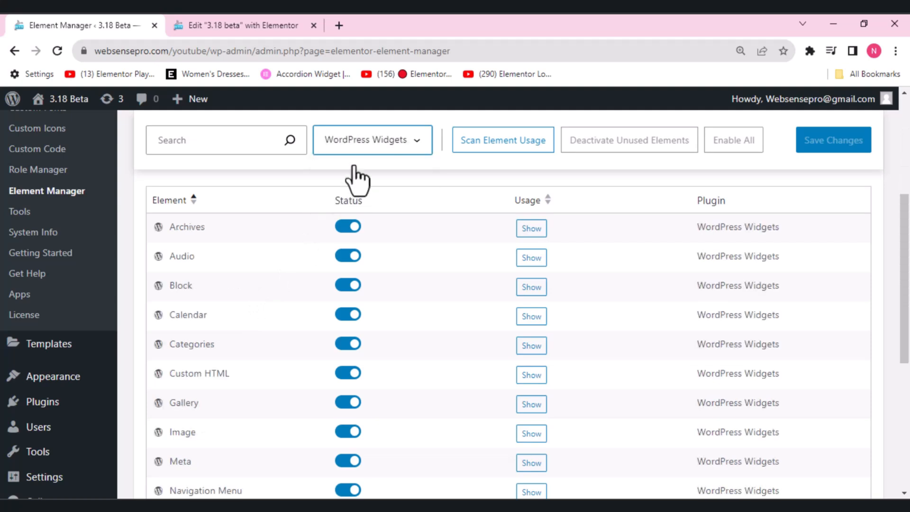
{"action": "mouse_move", "coordinate": [364, 213]}
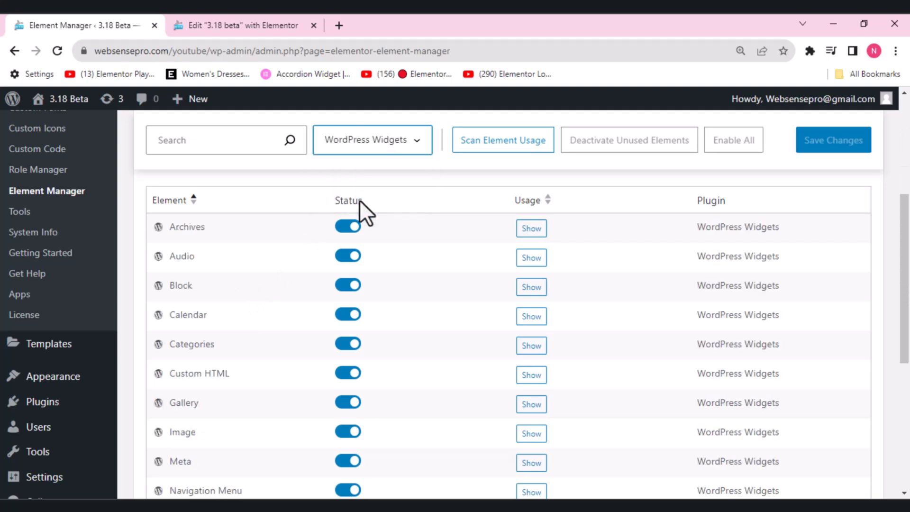
{"action": "left_click", "coordinate": [372, 139]}
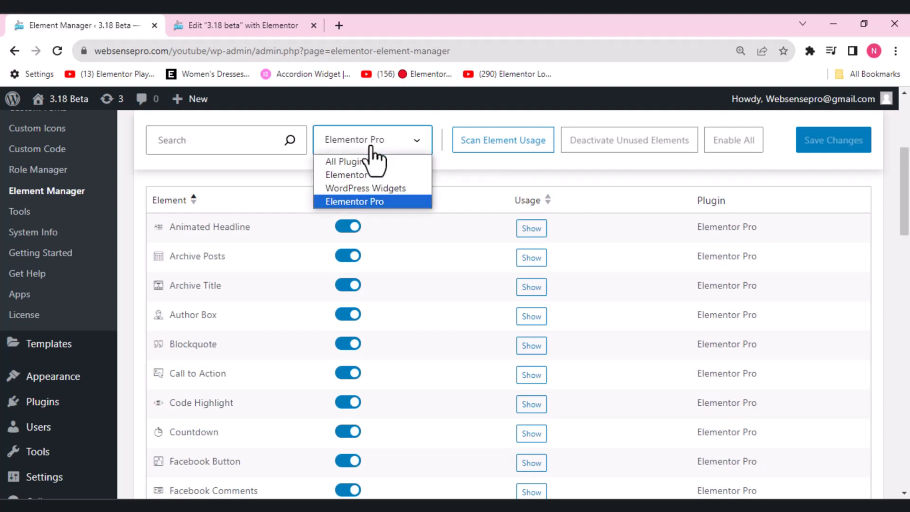
{"action": "left_click", "coordinate": [346, 161]}
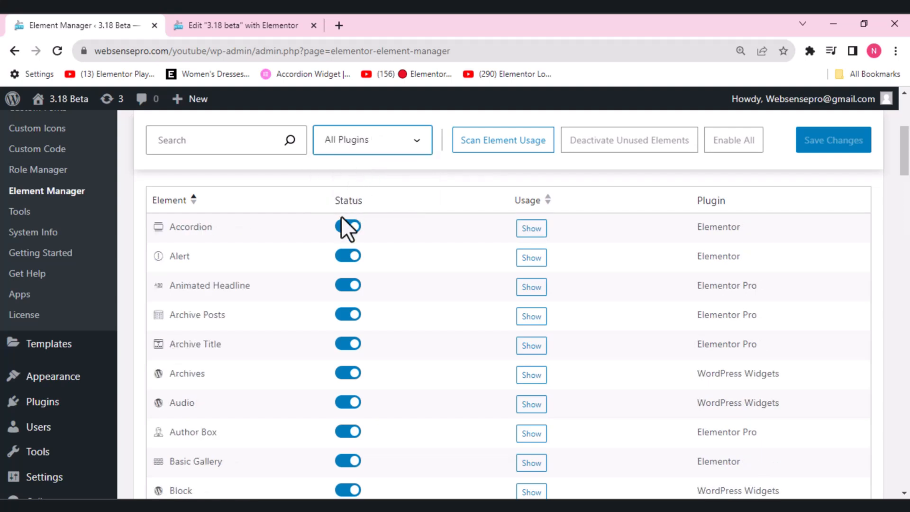
Turn the Accordion widget off and save the changes, then switch to the editor.
{"action": "left_click", "coordinate": [347, 226]}
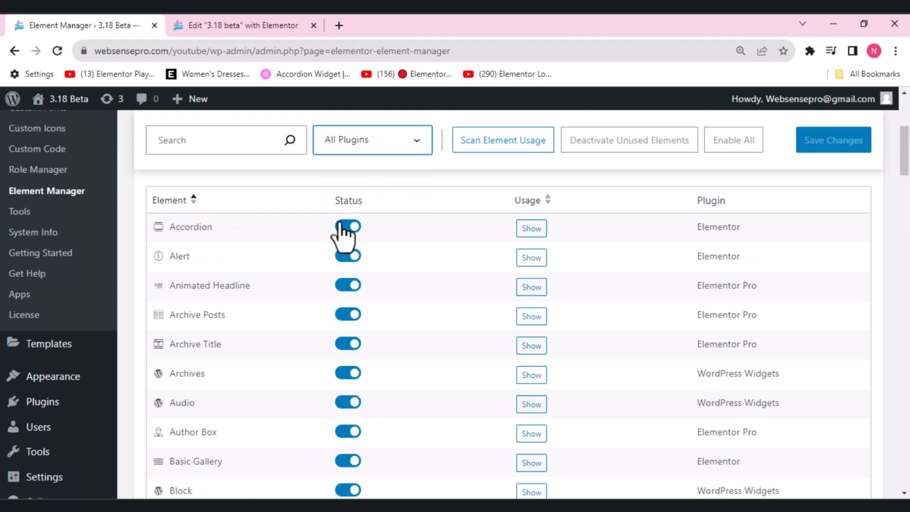
{"action": "left_click", "coordinate": [347, 226]}
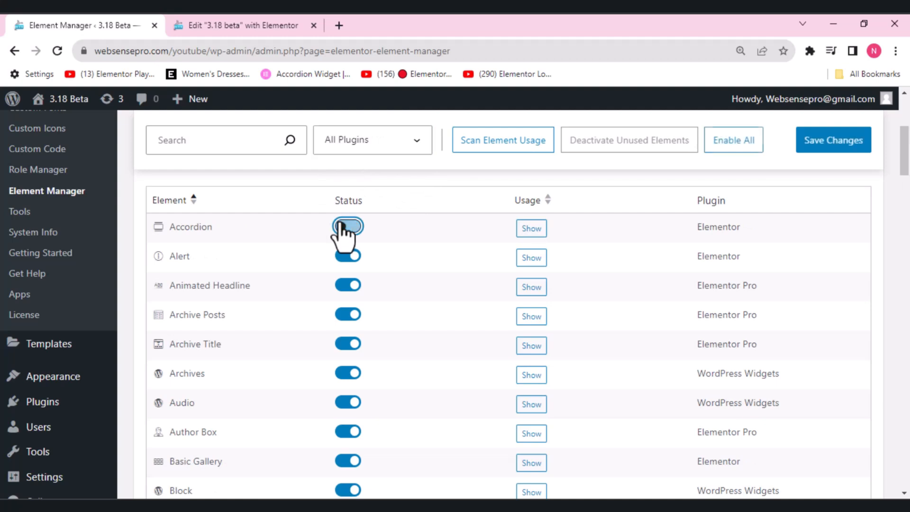
{"action": "left_click", "coordinate": [347, 226]}
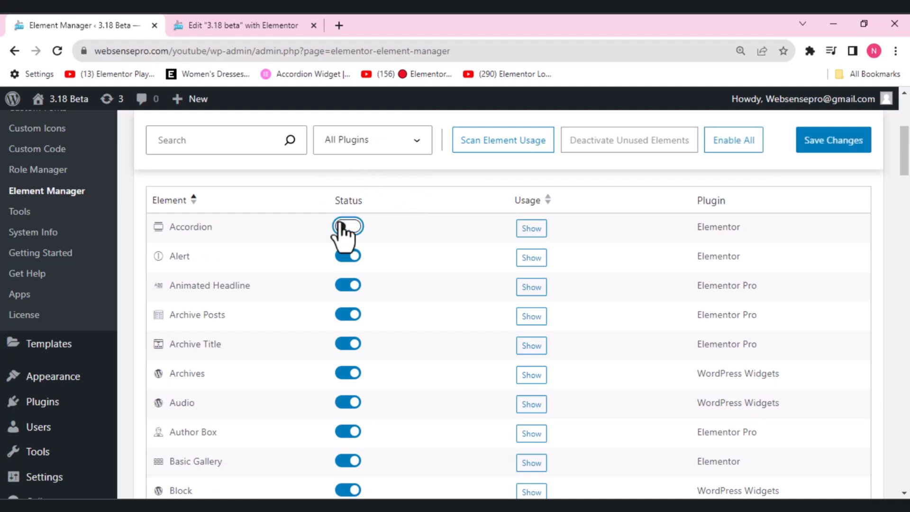
{"action": "left_click", "coordinate": [347, 227]}
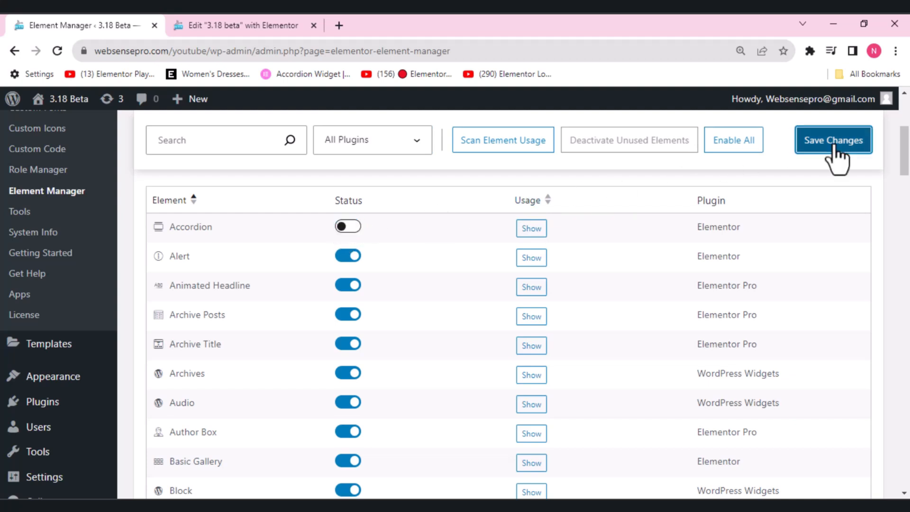
{"action": "mouse_move", "coordinate": [405, 183]}
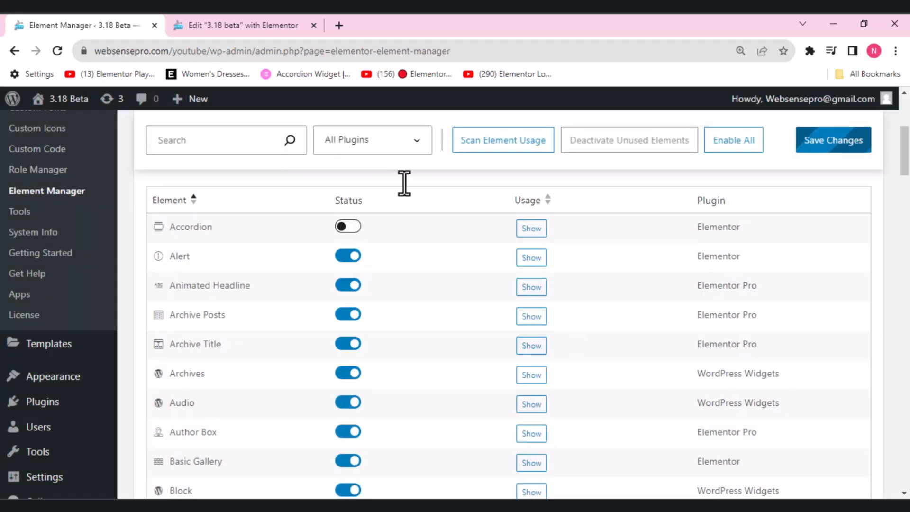
{"action": "left_click", "coordinate": [241, 25]}
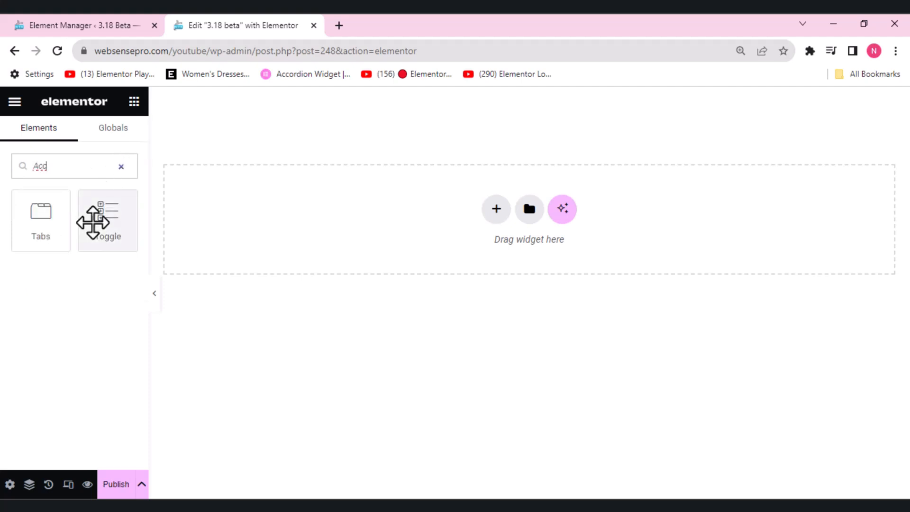
{"action": "mouse_move", "coordinate": [364, 226]}
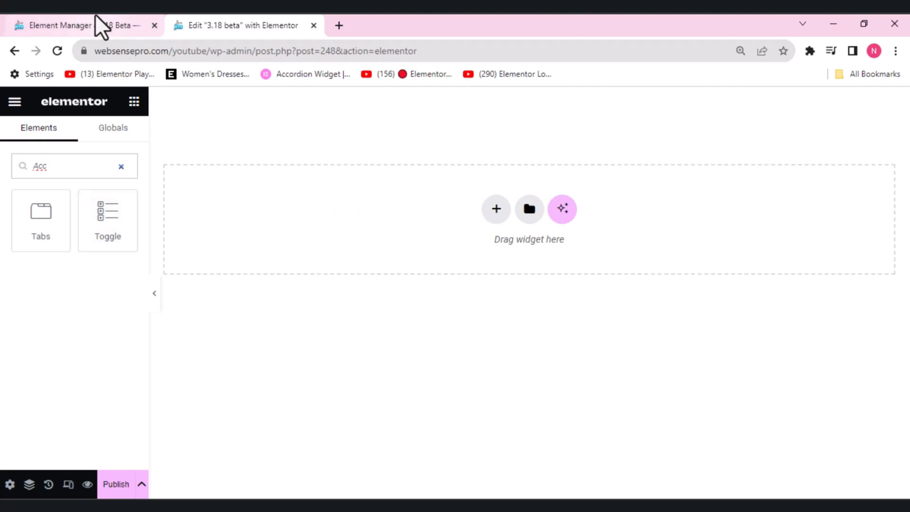
Return to the Element Manager browser tab.
{"action": "left_click", "coordinate": [58, 25]}
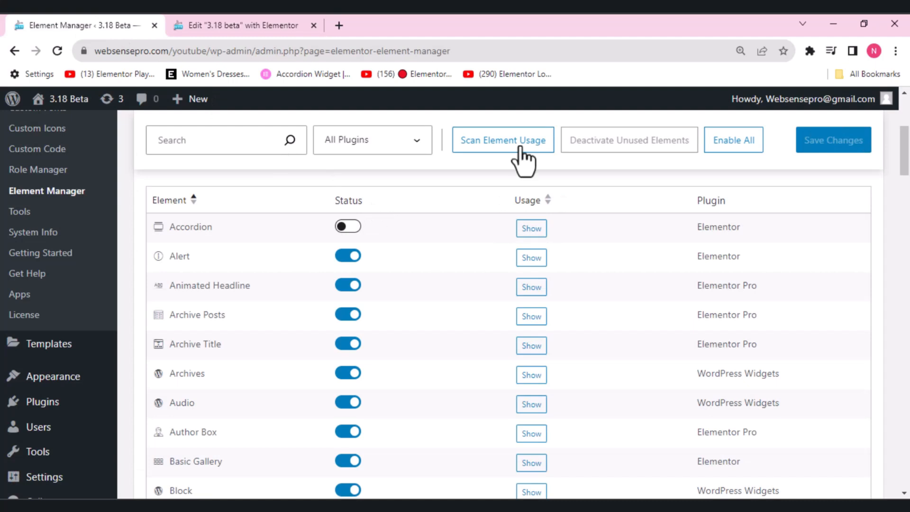
Run Scan Element Usage and review the widget usage counts in the table.
{"action": "left_click", "coordinate": [503, 140]}
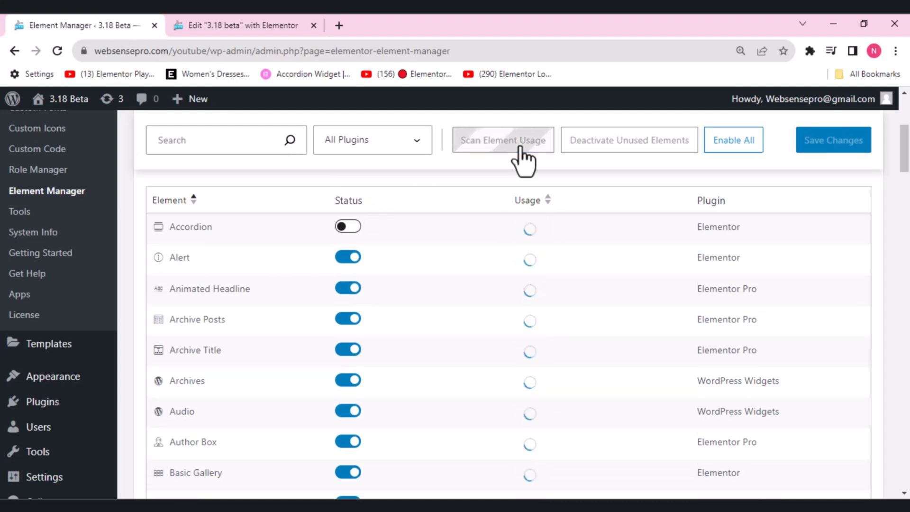
{"action": "left_click", "coordinate": [503, 140]}
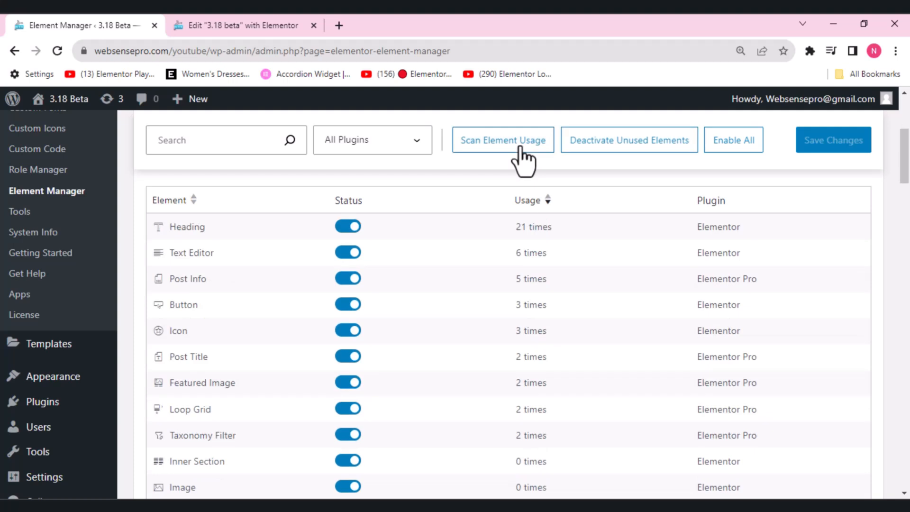
{"action": "mouse_move", "coordinate": [441, 232]}
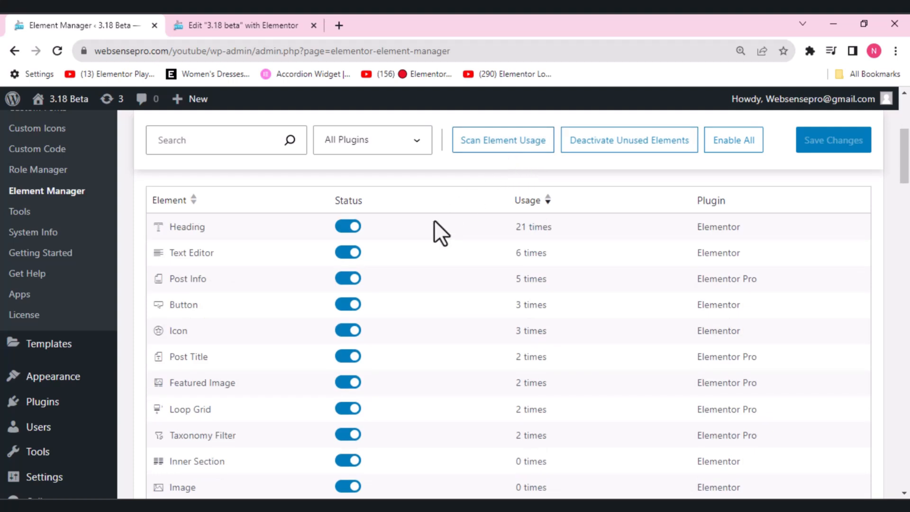
{"action": "mouse_move", "coordinate": [551, 351]}
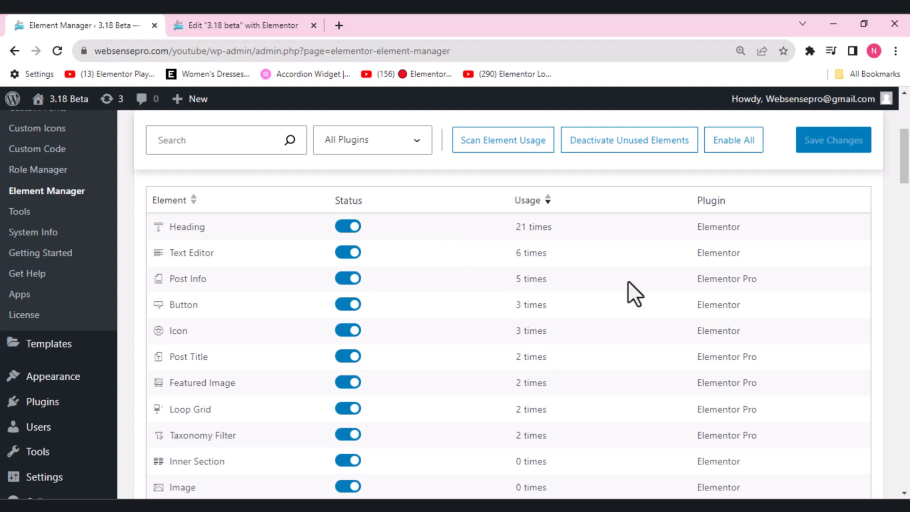
{"action": "scroll", "scroll_direction": "down", "scroll_amount": 3}
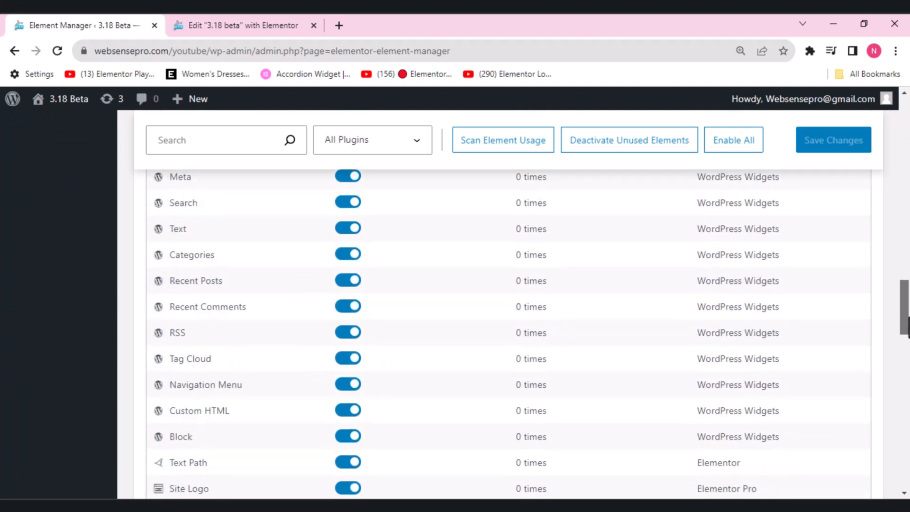
{"action": "scroll", "scroll_direction": "up", "scroll_amount": 3}
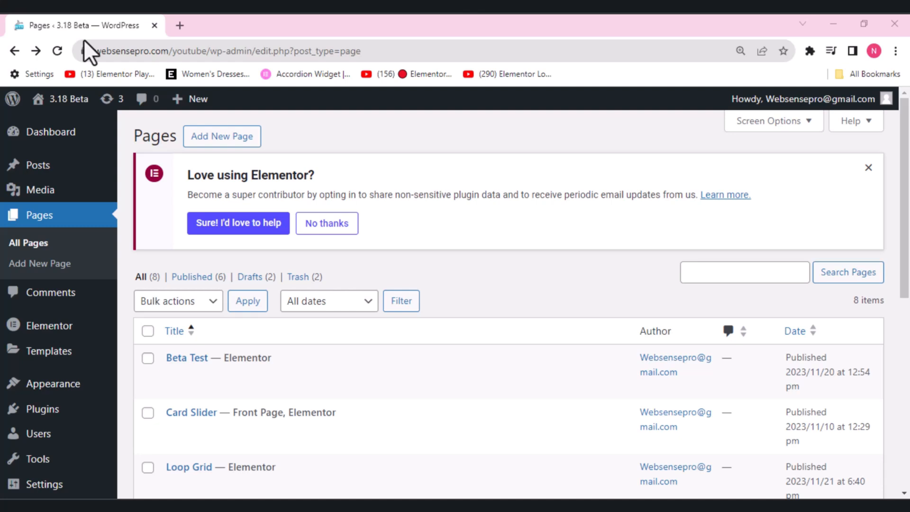
{"action": "mouse_move", "coordinate": [210, 44]}
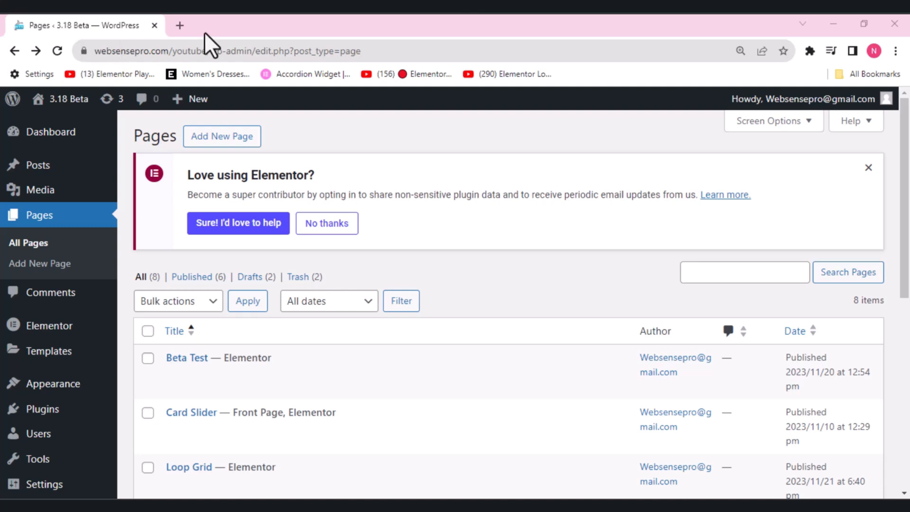
Preview the Loop Grid page and step through pagination pages 2 and 3.
{"action": "left_click", "coordinate": [188, 466]}
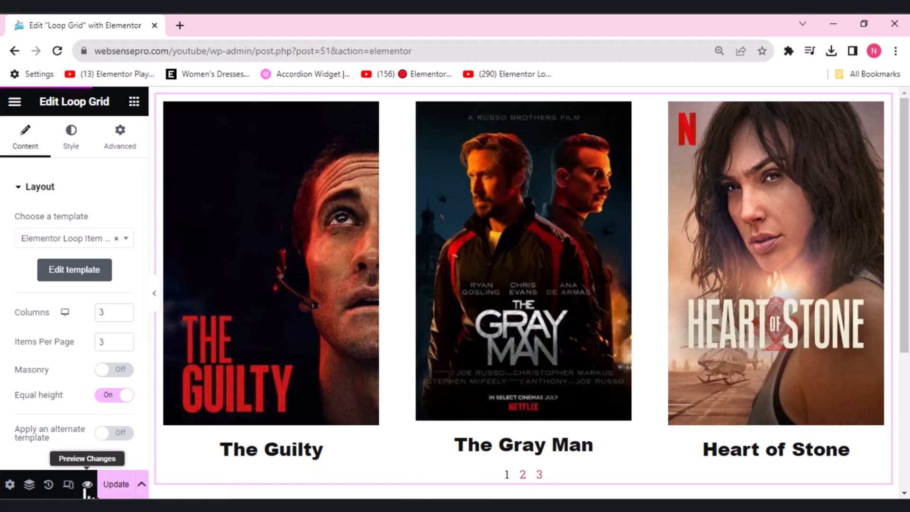
{"action": "left_click", "coordinate": [87, 458]}
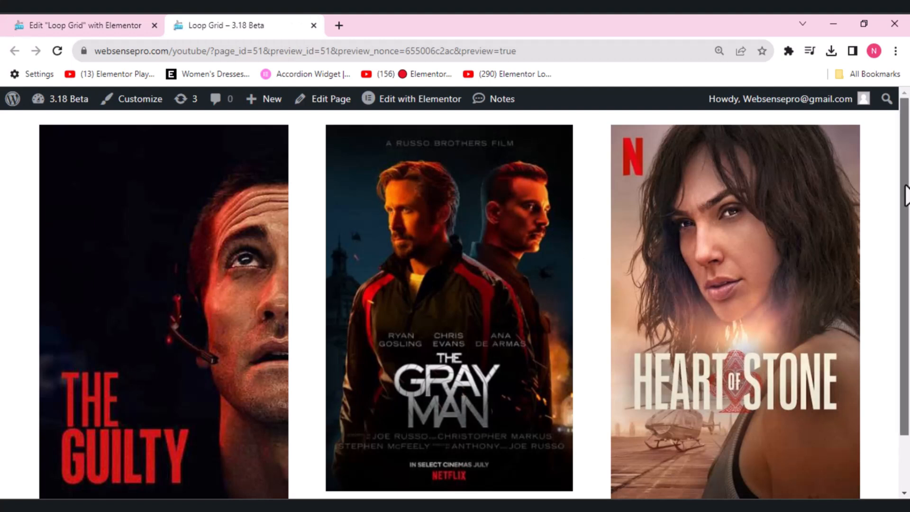
{"action": "scroll", "scroll_direction": "down", "scroll_amount": 3}
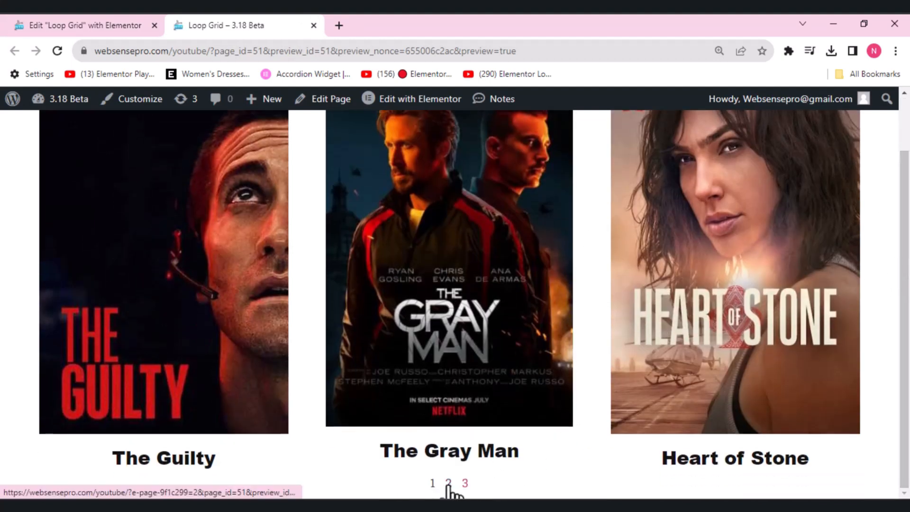
{"action": "left_click", "coordinate": [448, 482]}
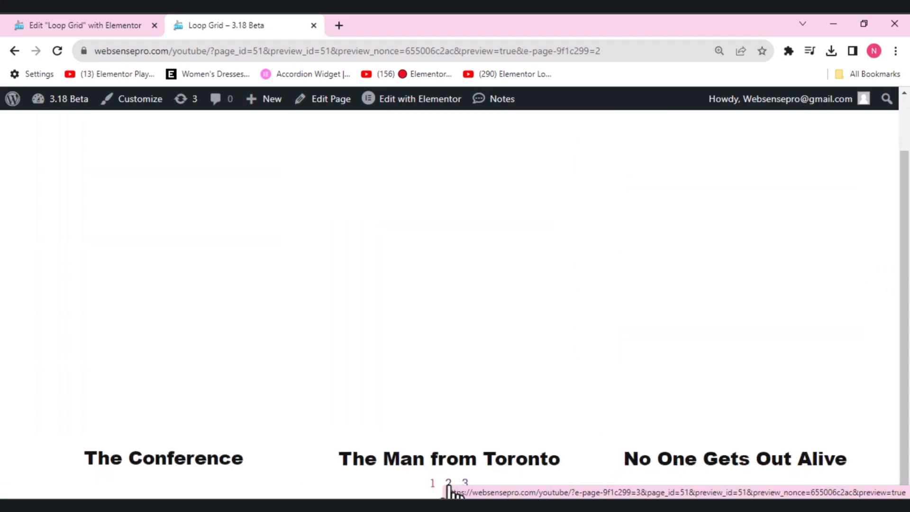
{"action": "left_click", "coordinate": [464, 482]}
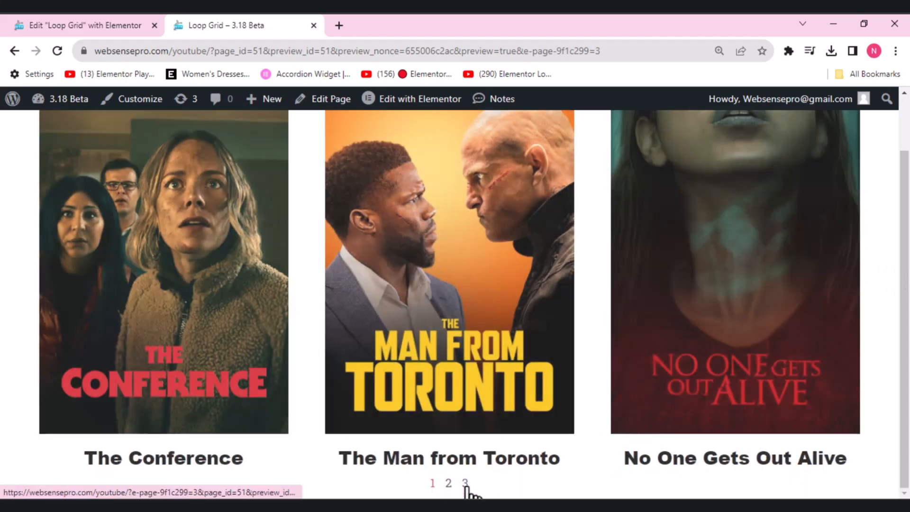
{"action": "left_click", "coordinate": [464, 483]}
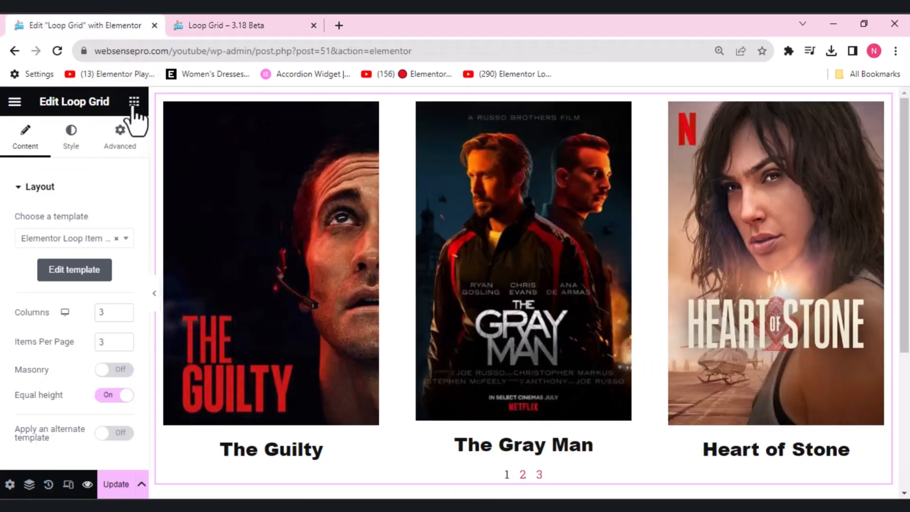
Add a Taxonomy Filter widget and link it to Loop Grid 1.
{"action": "left_click", "coordinate": [134, 101]}
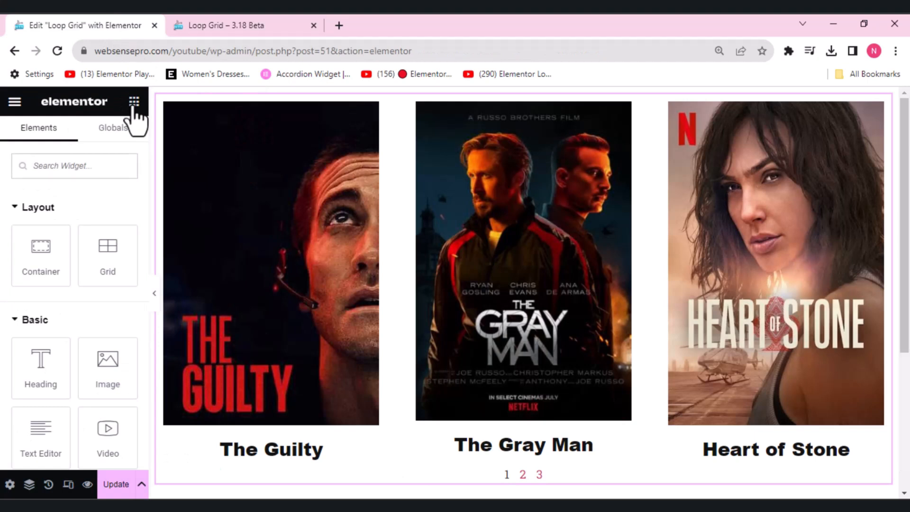
{"action": "type", "text": "tax"}
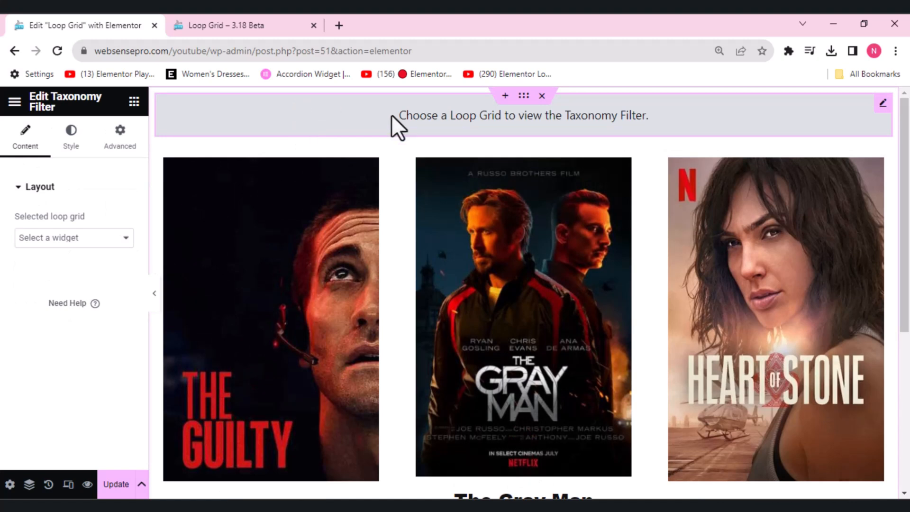
{"action": "left_click", "coordinate": [74, 237]}
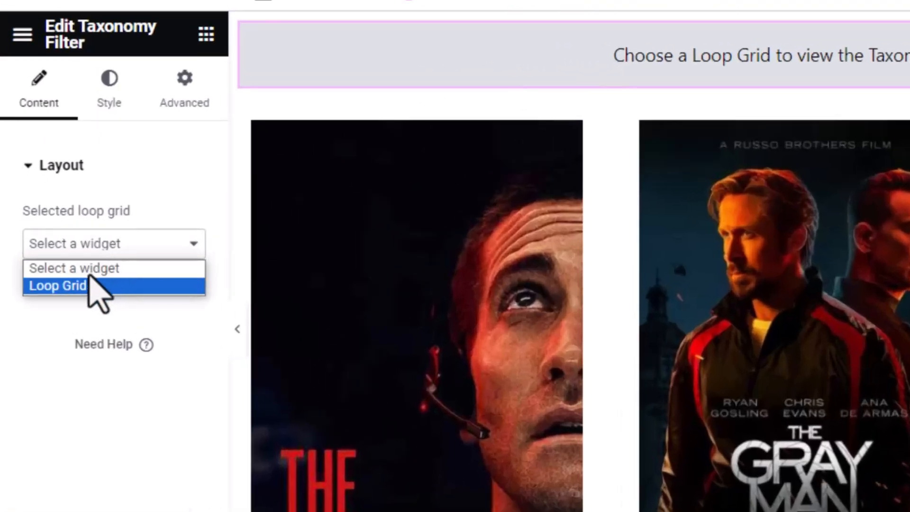
{"action": "left_click", "coordinate": [57, 286]}
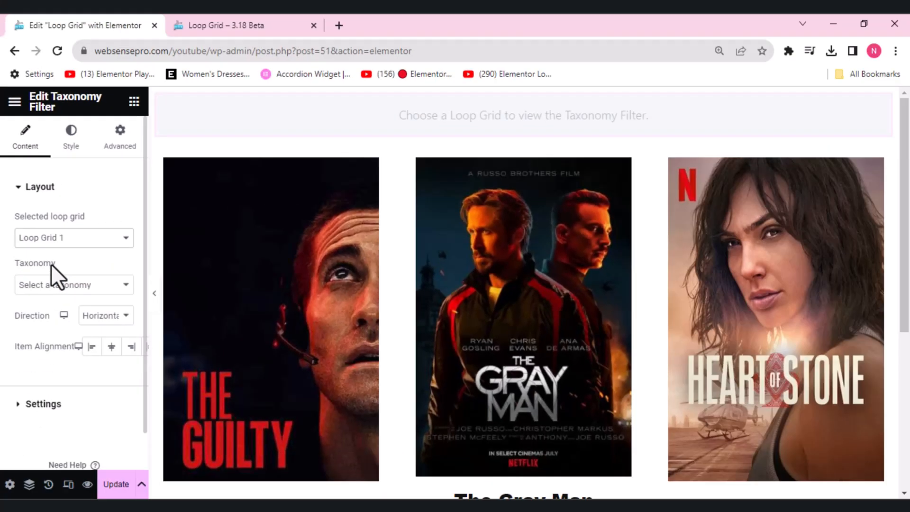
Set the filter's taxonomy to Categories and try the Crime tab.
{"action": "left_click", "coordinate": [74, 285]}
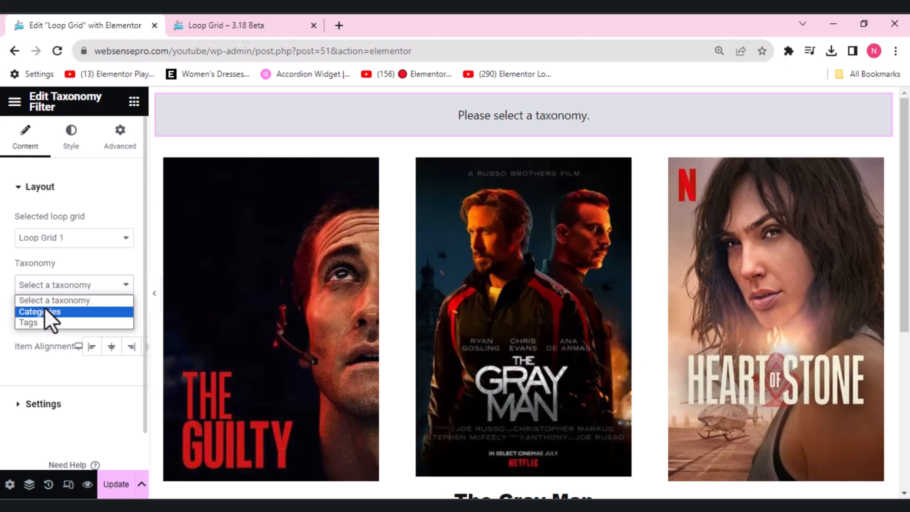
{"action": "left_click", "coordinate": [39, 312]}
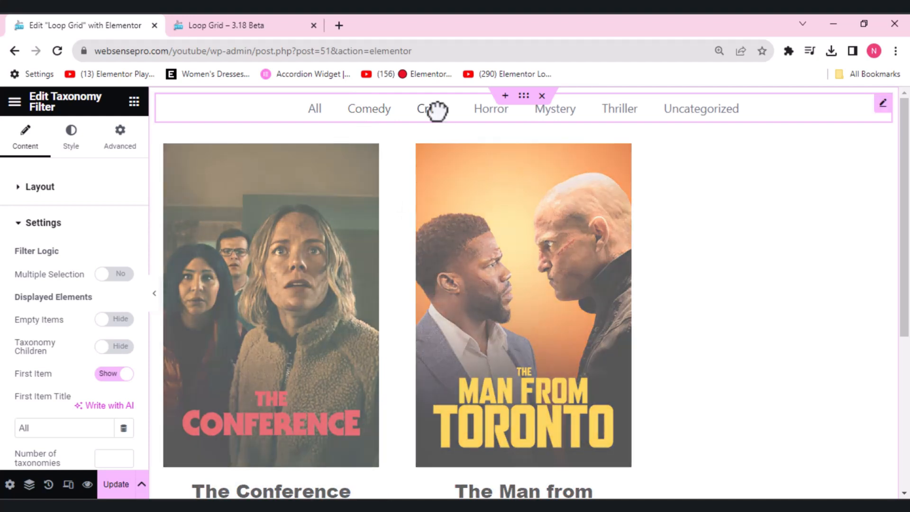
{"action": "left_click", "coordinate": [432, 108]}
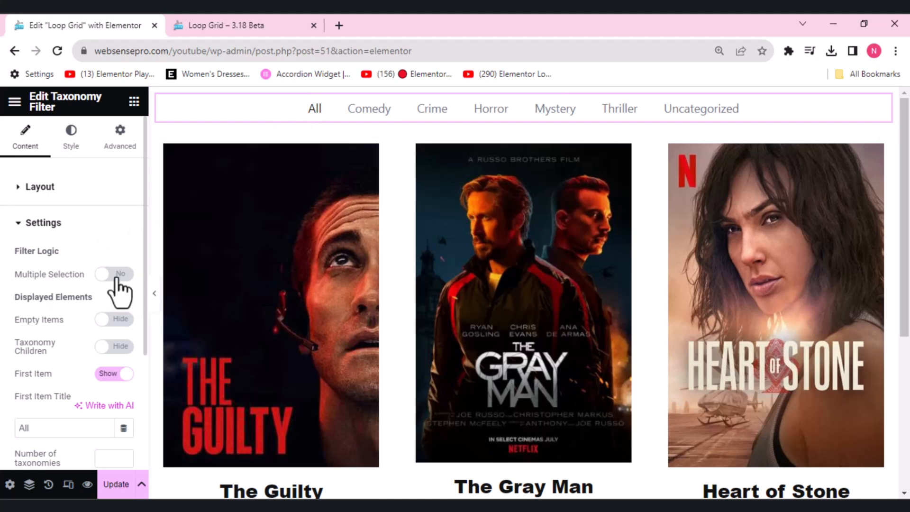
Enable Multiple Selection with the AND logical combination.
{"action": "left_click", "coordinate": [114, 273]}
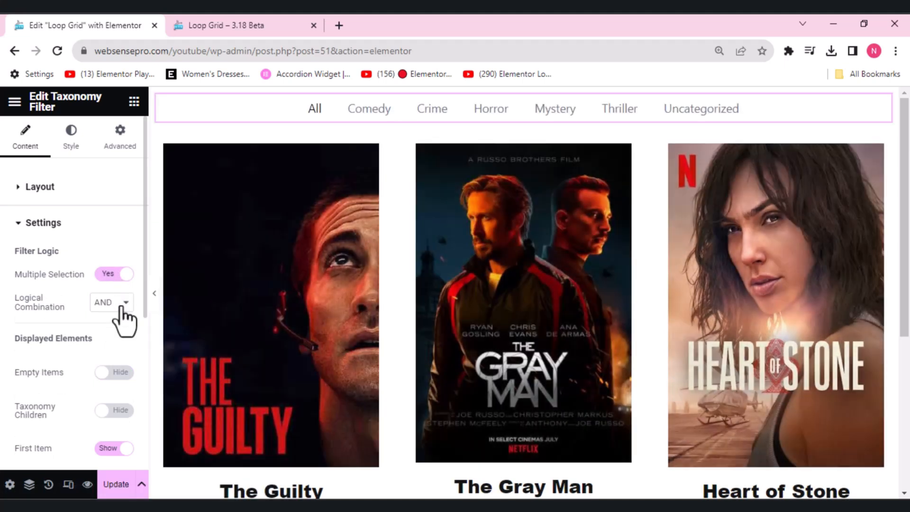
{"action": "left_click", "coordinate": [110, 302]}
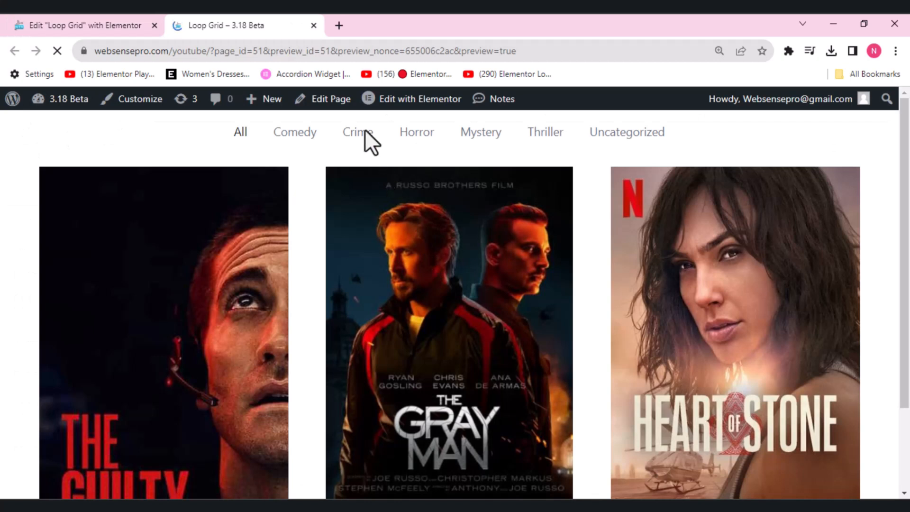
Filter the preview to Crime plus Mystery, then Crime plus Thriller leaving The Guilty.
{"action": "left_click", "coordinate": [357, 132]}
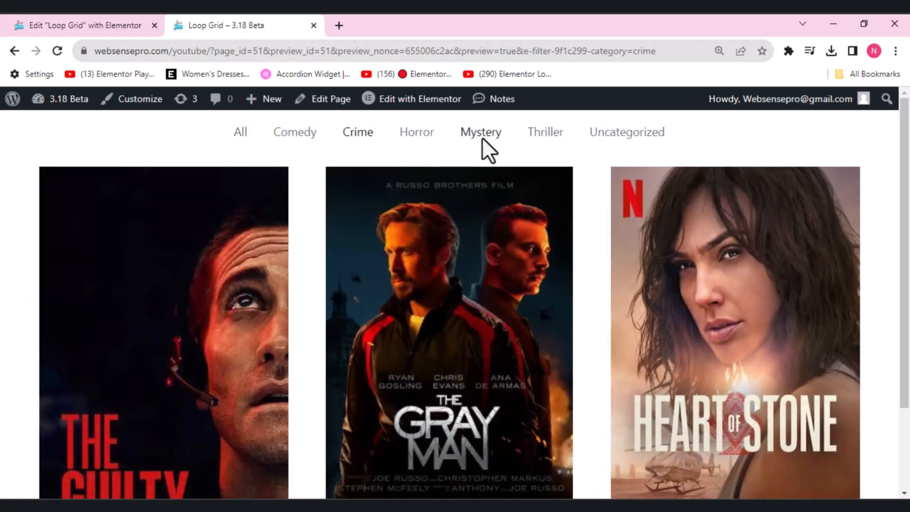
{"action": "left_click", "coordinate": [480, 132]}
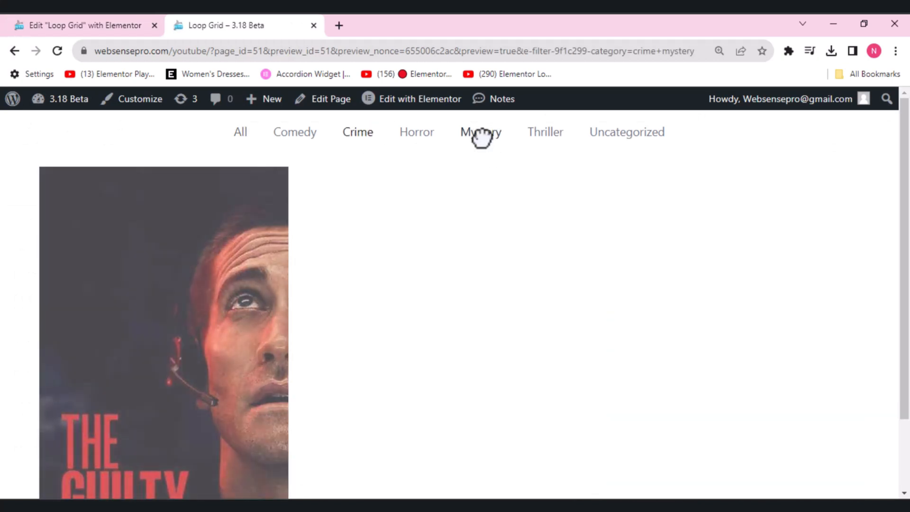
{"action": "left_click", "coordinate": [481, 131]}
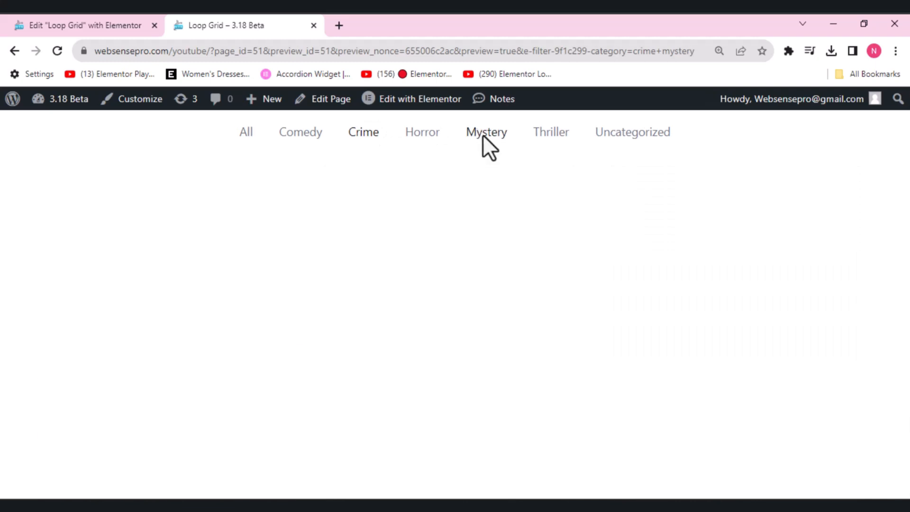
{"action": "left_click", "coordinate": [486, 132]}
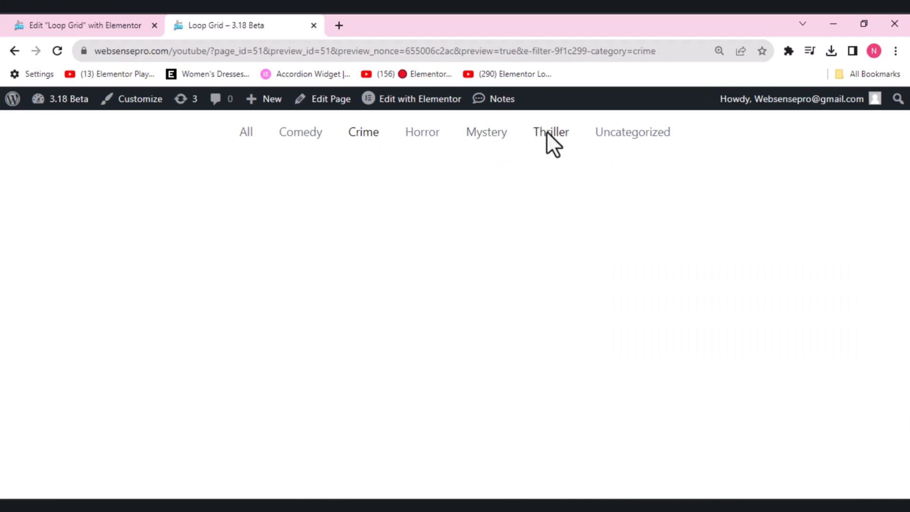
{"action": "left_click", "coordinate": [550, 132]}
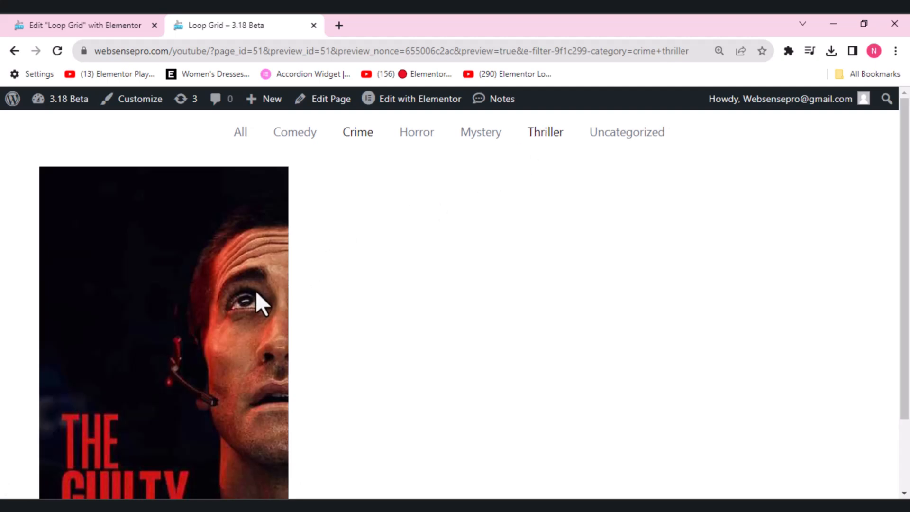
{"action": "mouse_move", "coordinate": [563, 153]}
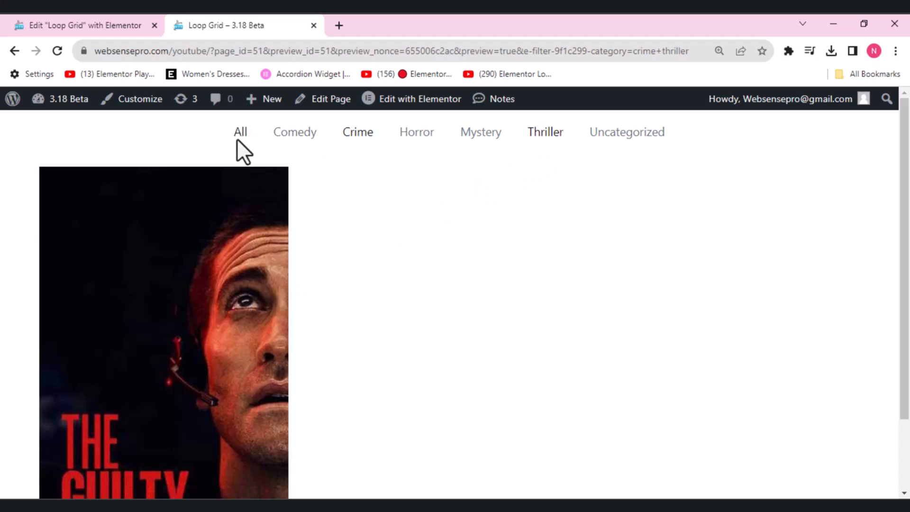
Clear the filter, then combine Horror and Mystery to show three movies.
{"action": "left_click", "coordinate": [240, 132]}
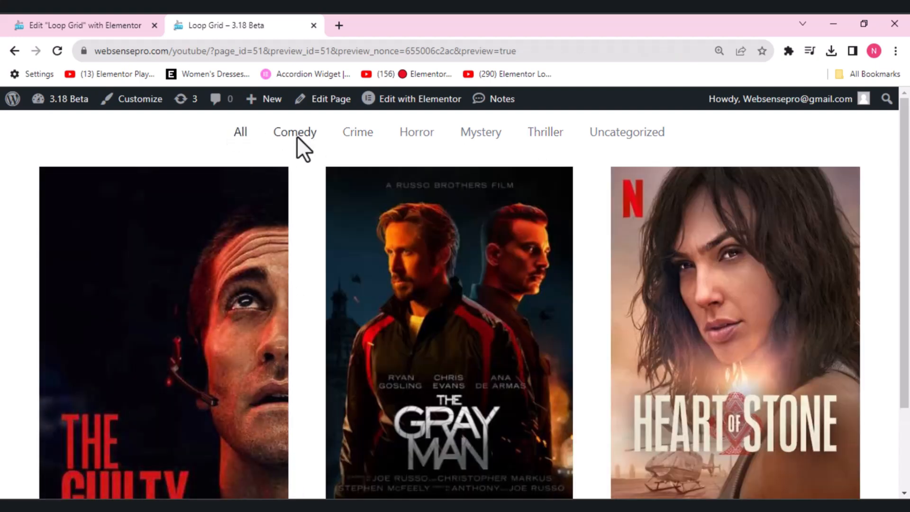
{"action": "left_click", "coordinate": [417, 131]}
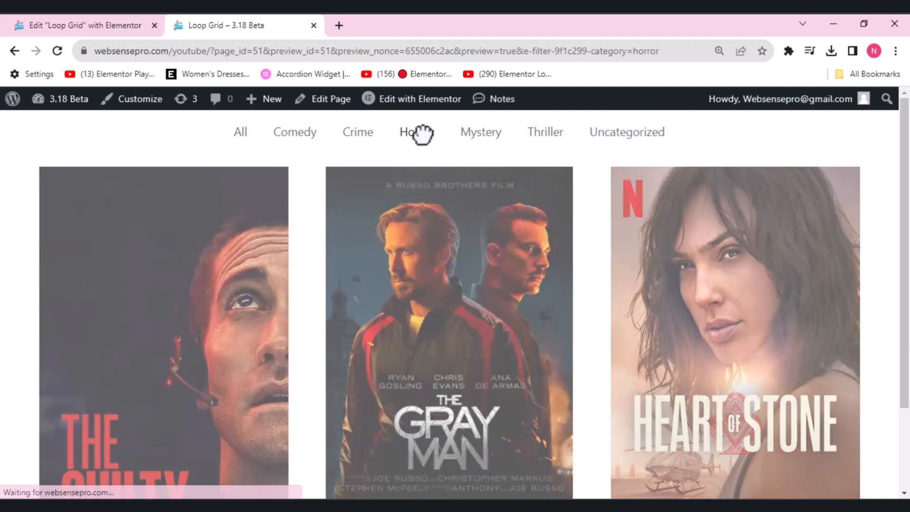
{"action": "left_click", "coordinate": [416, 132]}
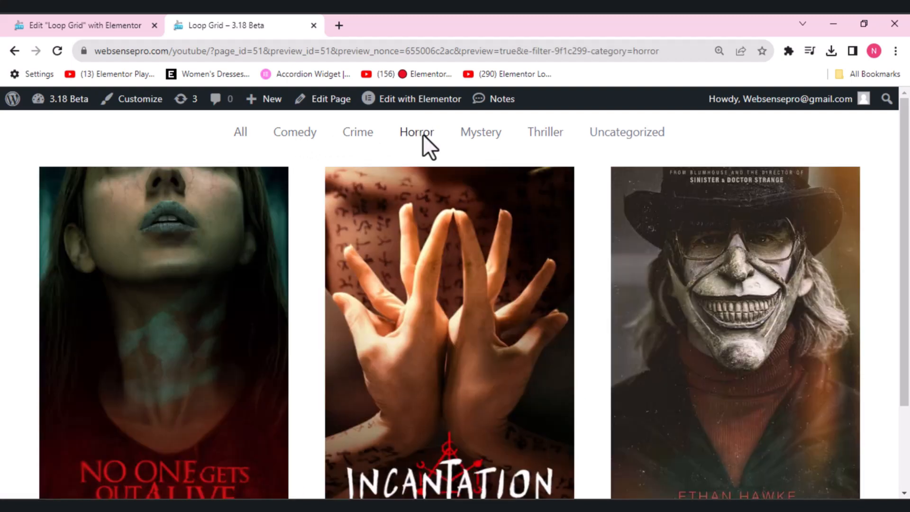
{"action": "left_click", "coordinate": [480, 132]}
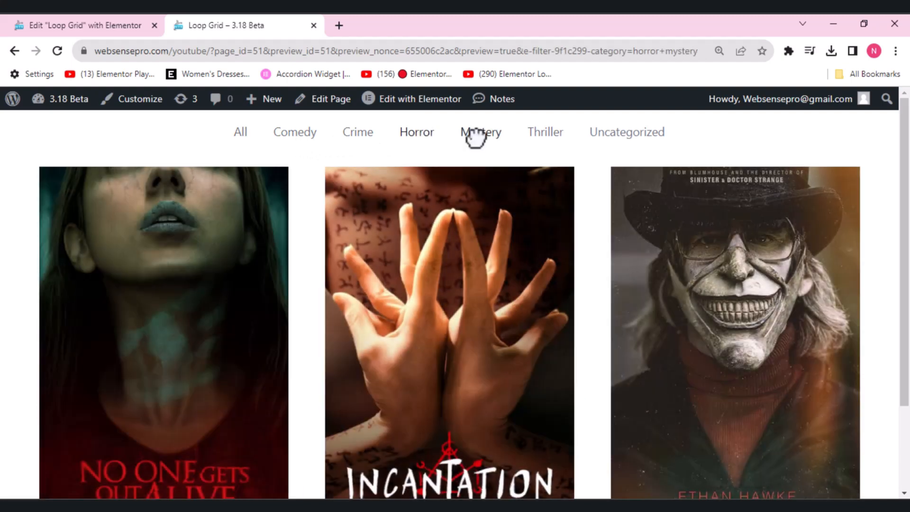
{"action": "scroll", "scroll_direction": "down", "scroll_amount": 3}
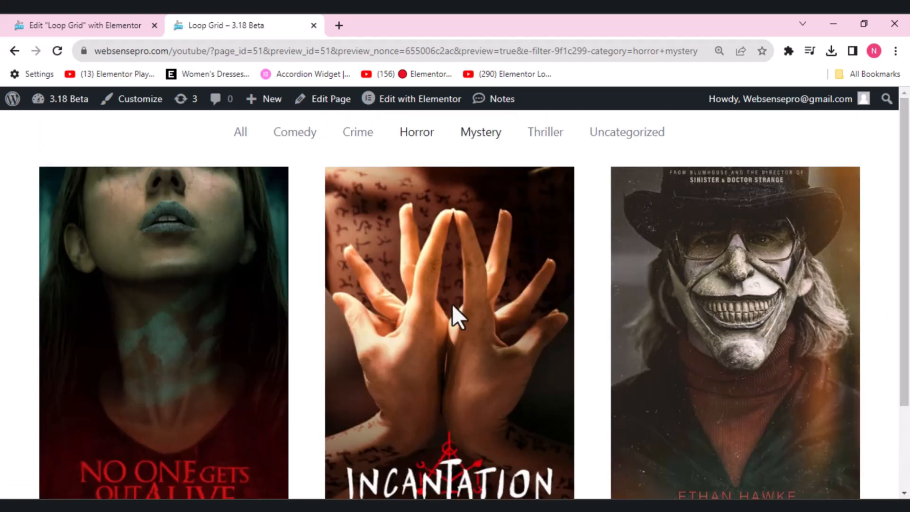
{"action": "mouse_move", "coordinate": [64, 25]}
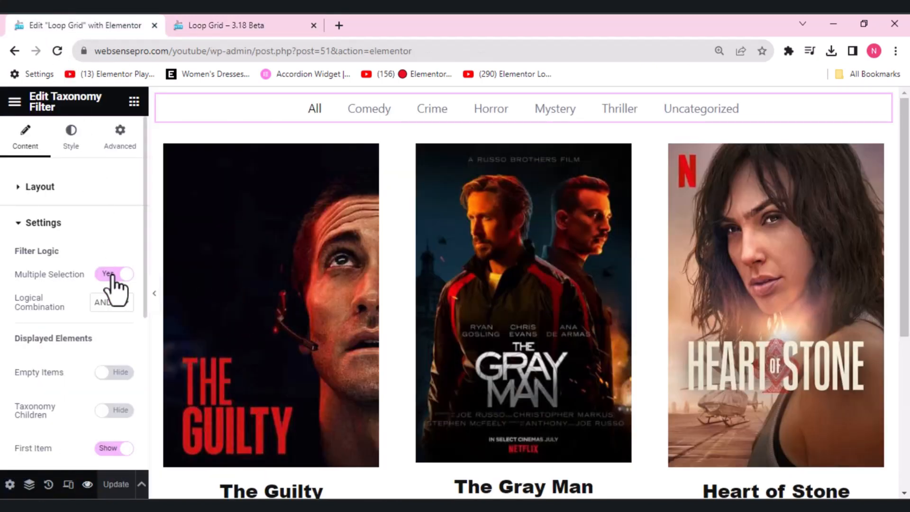
Switch the filter's Logical Combination from AND to OR.
{"action": "left_click", "coordinate": [110, 302]}
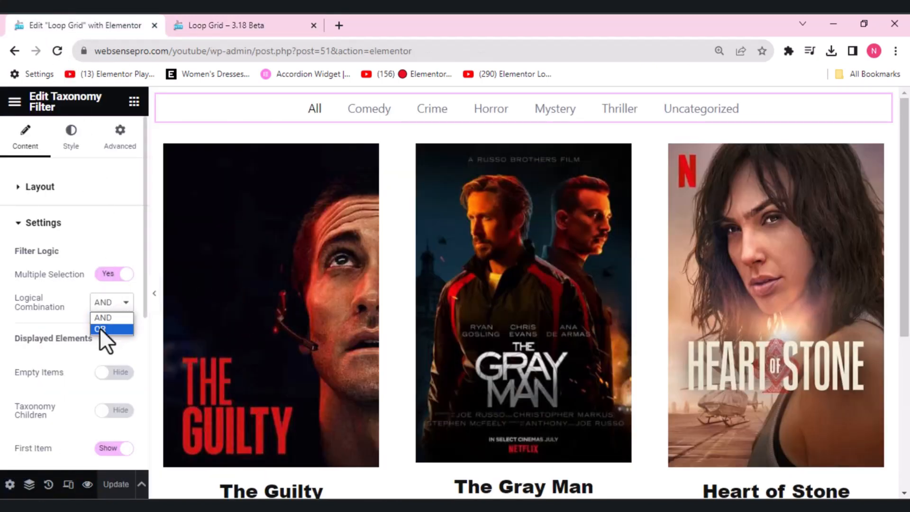
{"action": "left_click", "coordinate": [102, 329]}
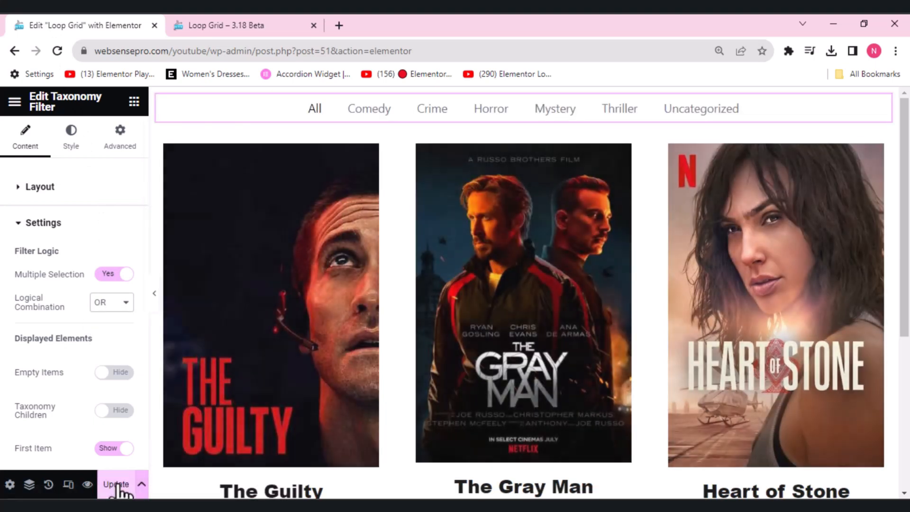
{"action": "mouse_move", "coordinate": [85, 484]}
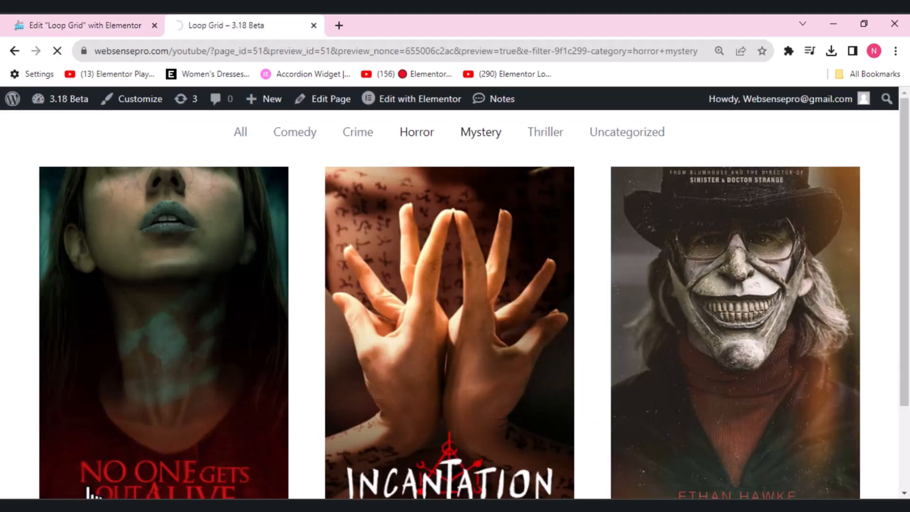
In the preview, select Crime and toggle Thriller on and off with OR logic.
{"action": "left_click", "coordinate": [239, 132]}
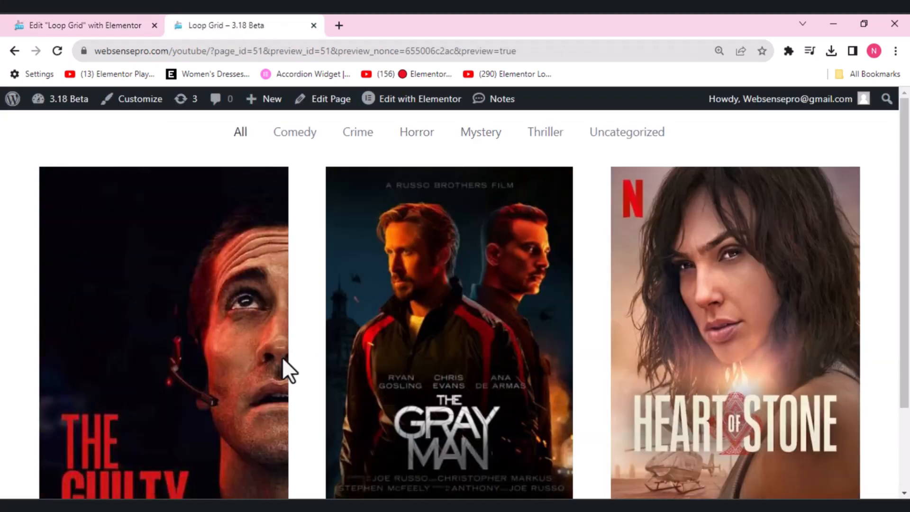
{"action": "mouse_move", "coordinate": [237, 219]}
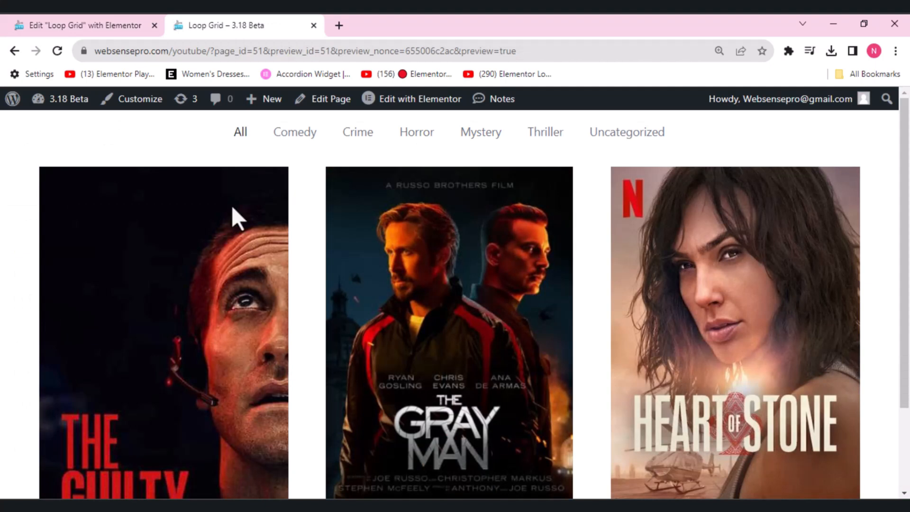
{"action": "left_click", "coordinate": [358, 131]}
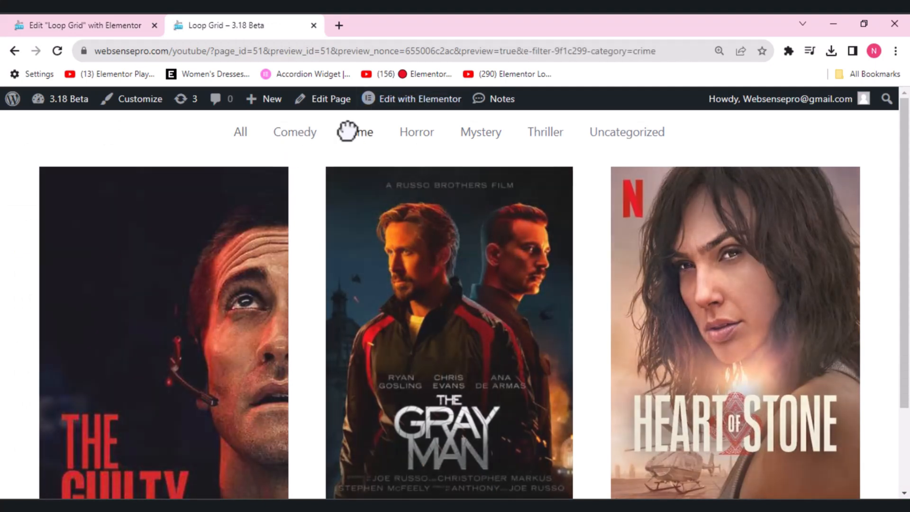
{"action": "left_click", "coordinate": [357, 131]}
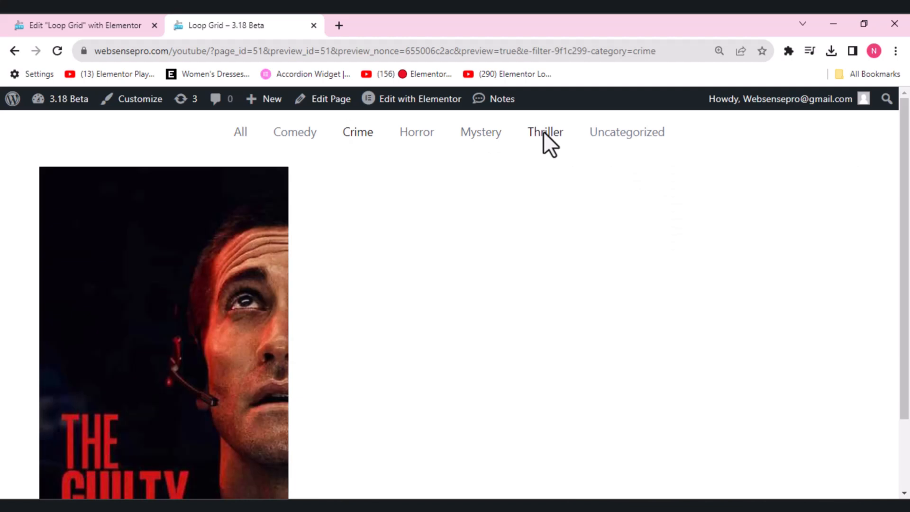
{"action": "left_click", "coordinate": [545, 132]}
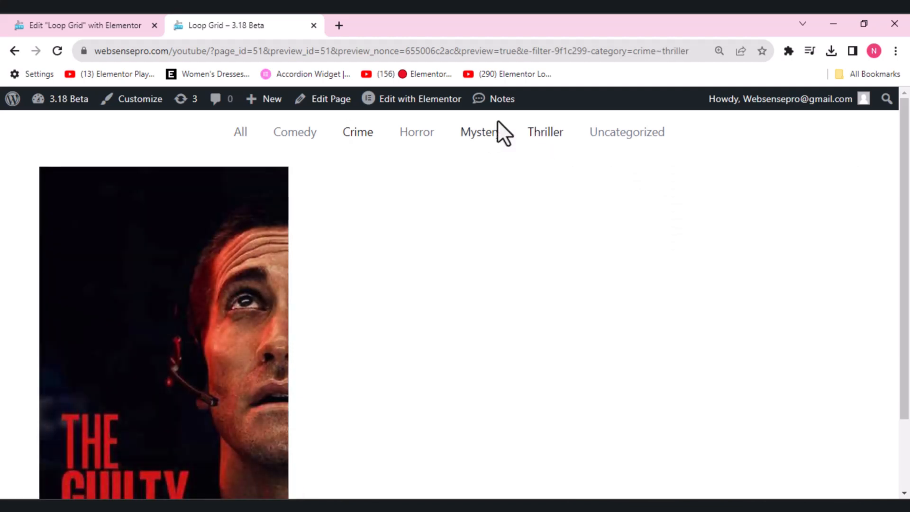
{"action": "left_click", "coordinate": [545, 131]}
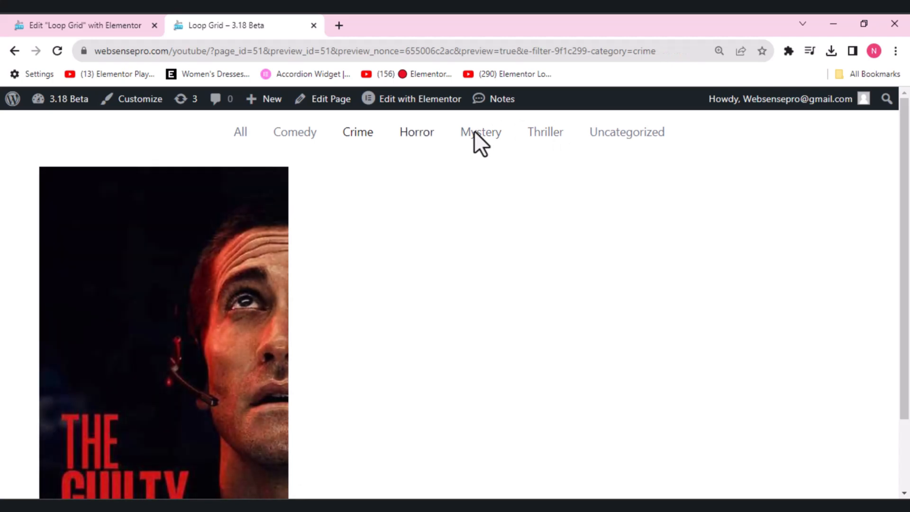
Add Horror to Crime, view the results' second page, and return to the editor.
{"action": "left_click", "coordinate": [418, 131]}
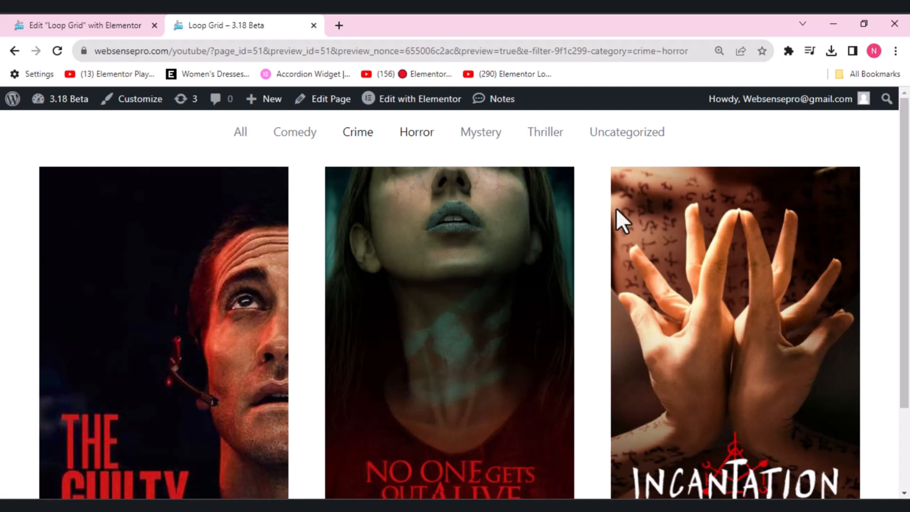
{"action": "scroll", "scroll_direction": "down", "scroll_amount": 3}
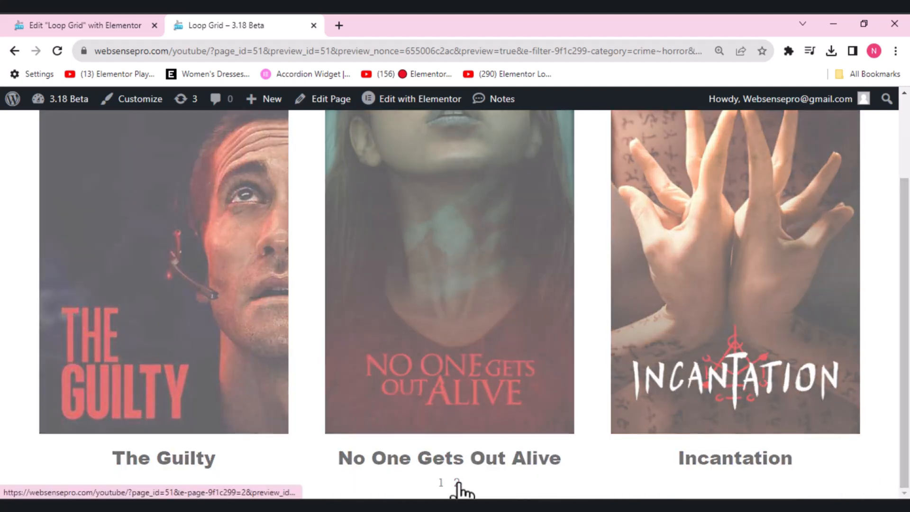
{"action": "left_click", "coordinate": [461, 482]}
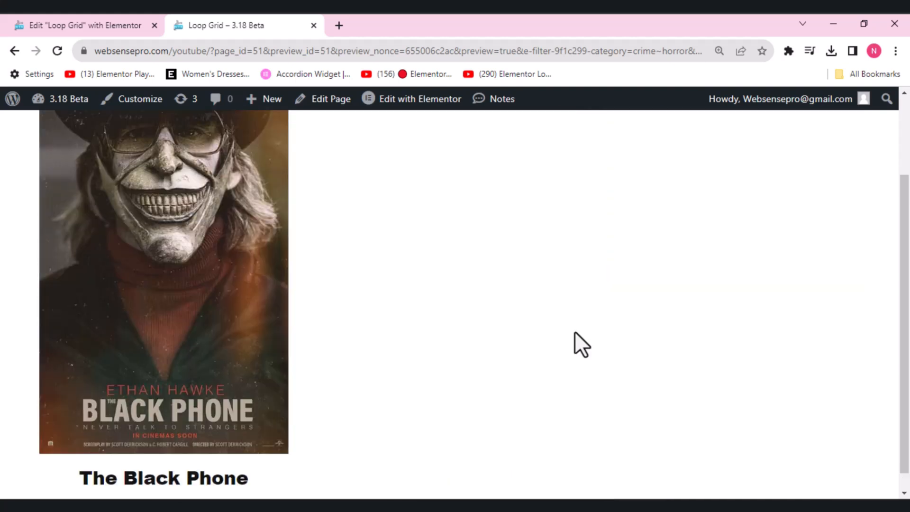
{"action": "mouse_move", "coordinate": [541, 322]}
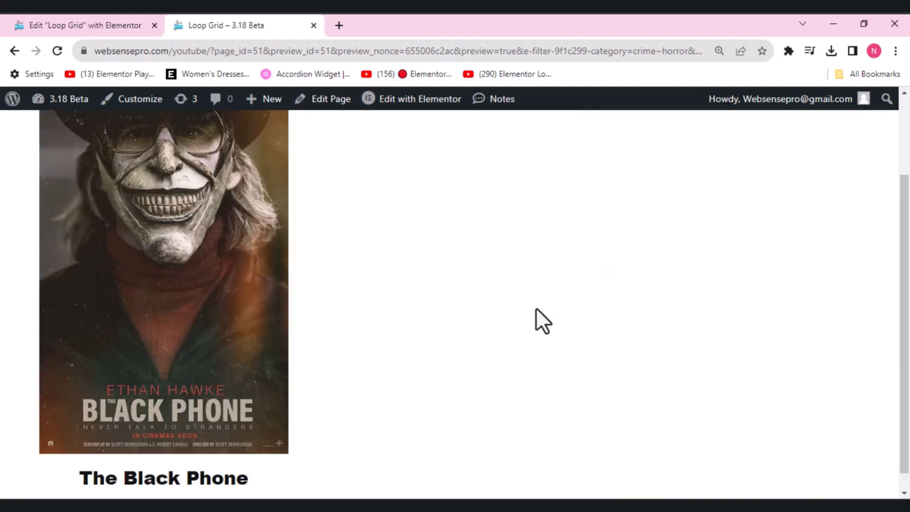
{"action": "left_click", "coordinate": [81, 25]}
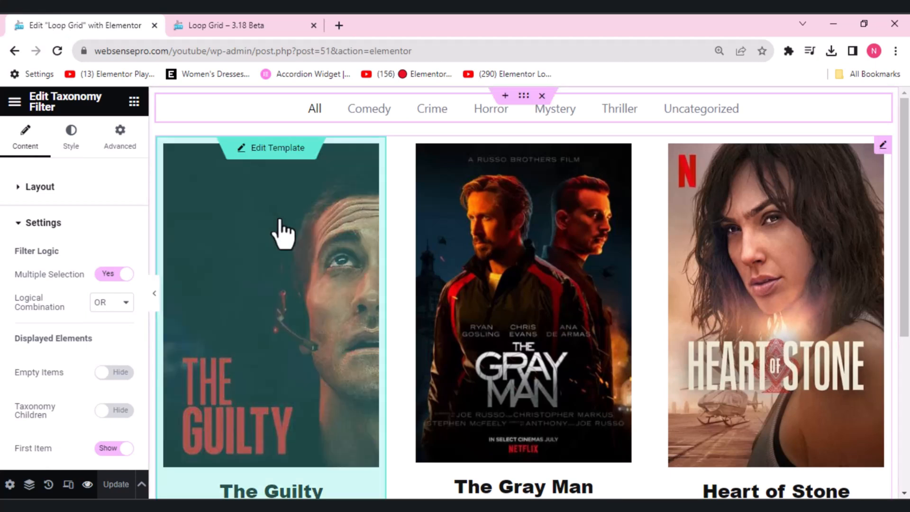
{"action": "mouse_move", "coordinate": [613, 164]}
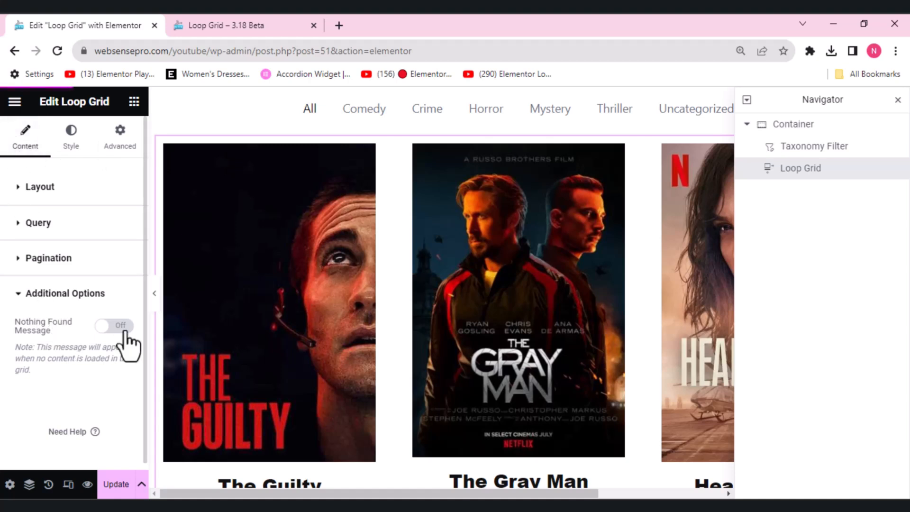
Switch the Loop Grid's Nothing Found Message on, keeping the default not-found text.
{"action": "left_click", "coordinate": [113, 325]}
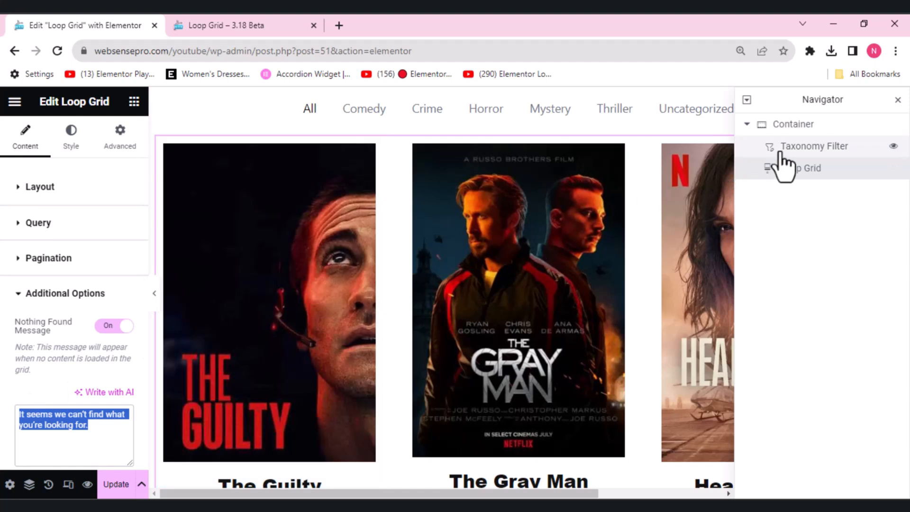
{"action": "left_click", "coordinate": [814, 146]}
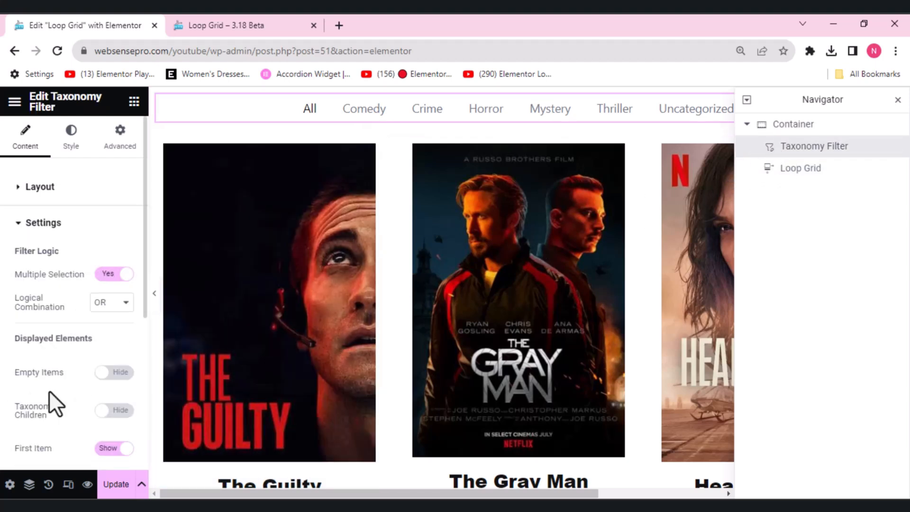
Set the Taxonomy Filter's Logical Combination to AND and view the live page preview.
{"action": "left_click", "coordinate": [111, 302]}
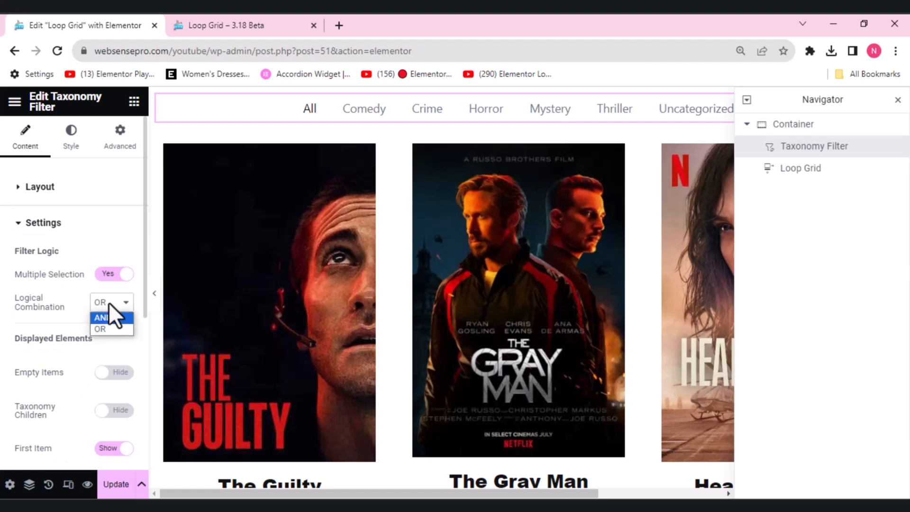
{"action": "left_click", "coordinate": [100, 318]}
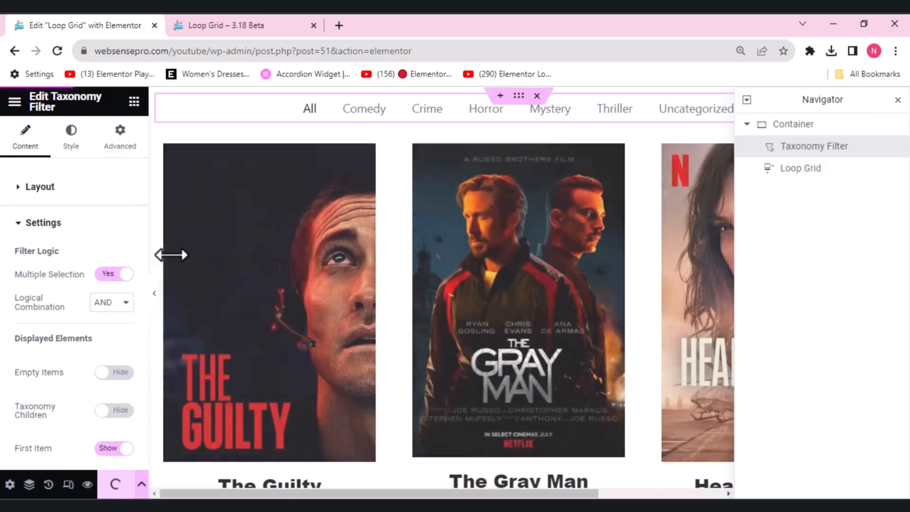
{"action": "left_click", "coordinate": [243, 24]}
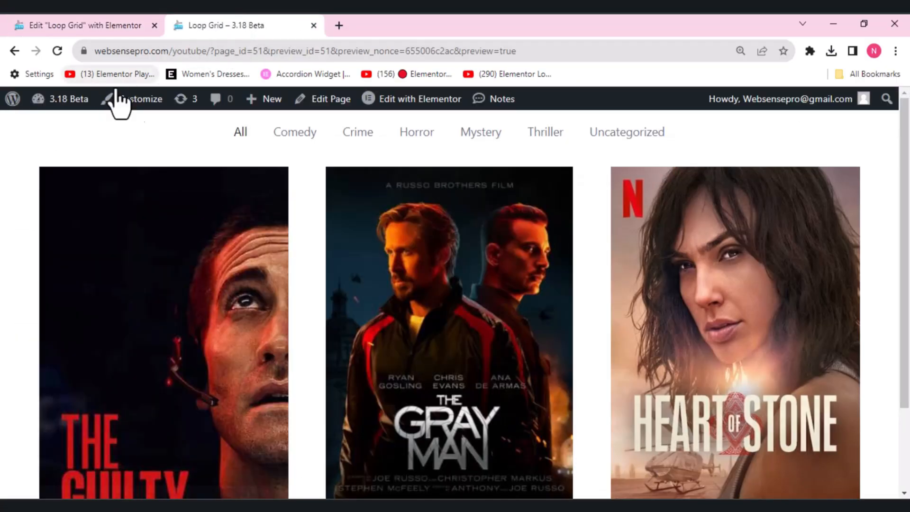
Filter by Comedy plus Crime to see the Nothing Found message, then return to the editor.
{"action": "left_click", "coordinate": [294, 131]}
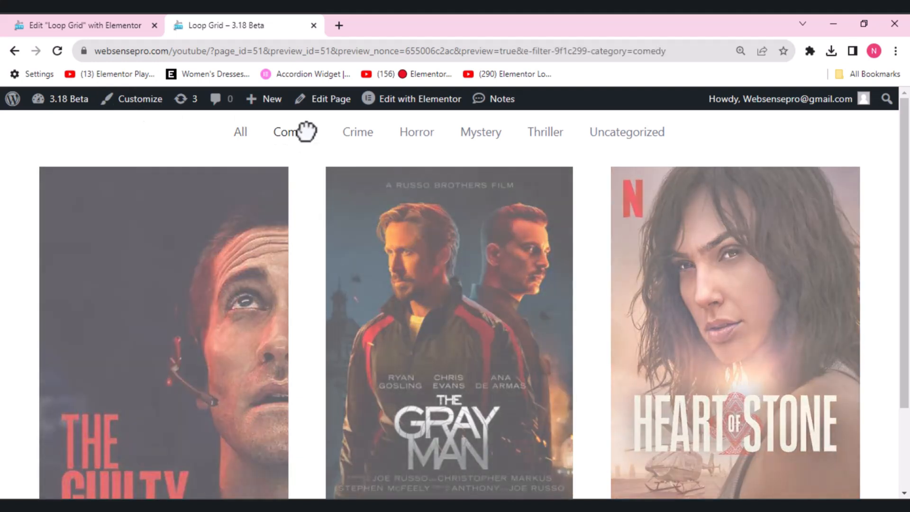
{"action": "left_click", "coordinate": [358, 132]}
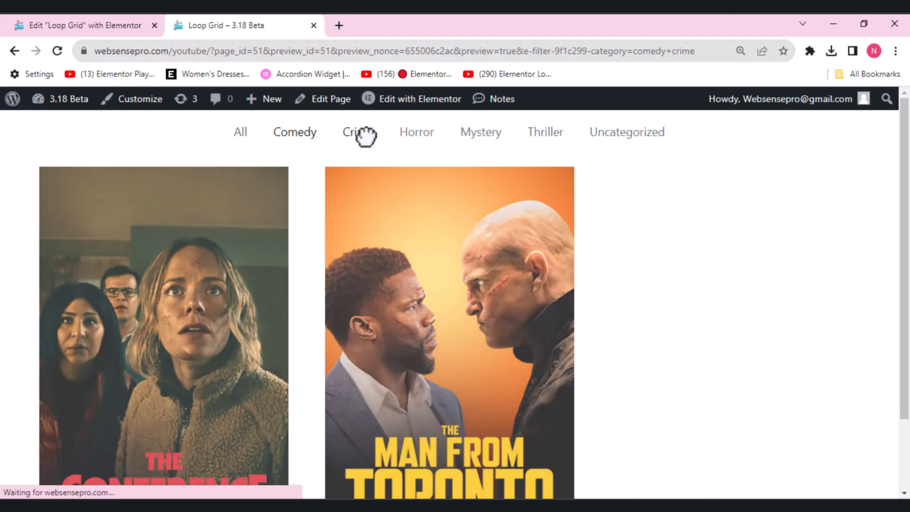
{"action": "left_click", "coordinate": [360, 132]}
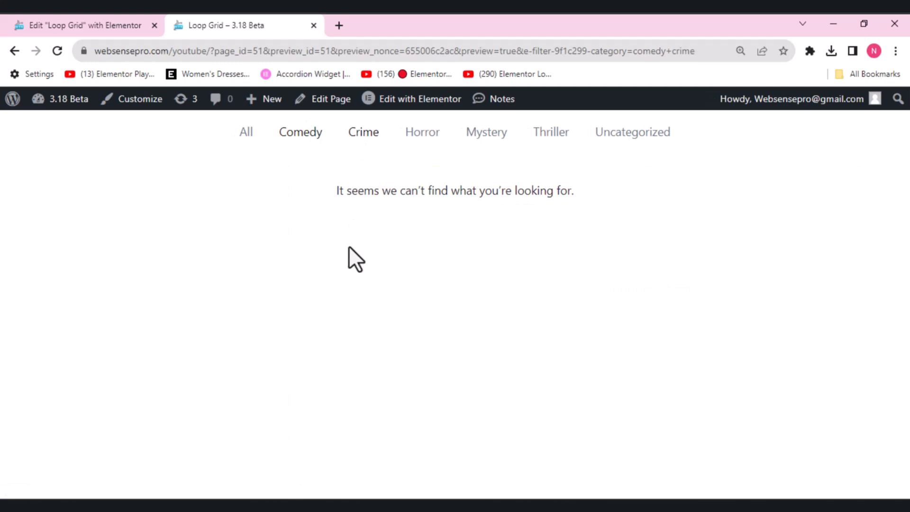
{"action": "mouse_move", "coordinate": [578, 217]}
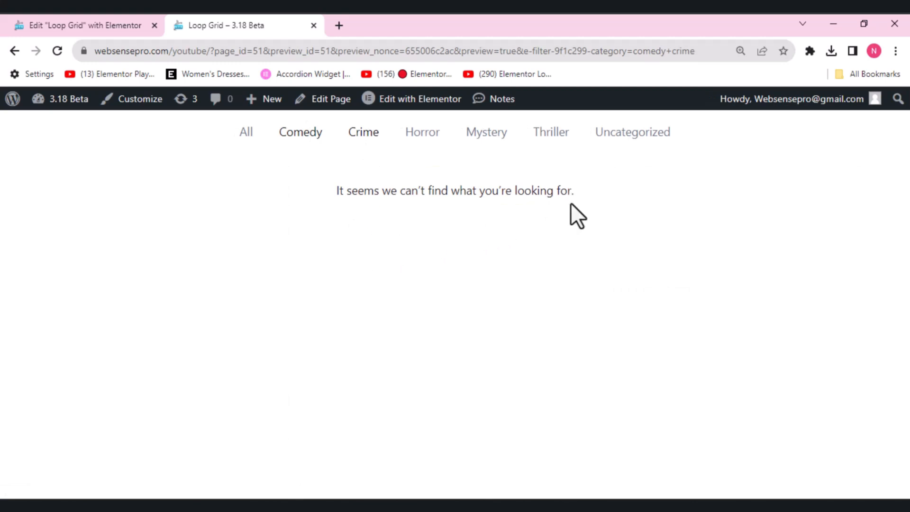
{"action": "mouse_move", "coordinate": [500, 224]}
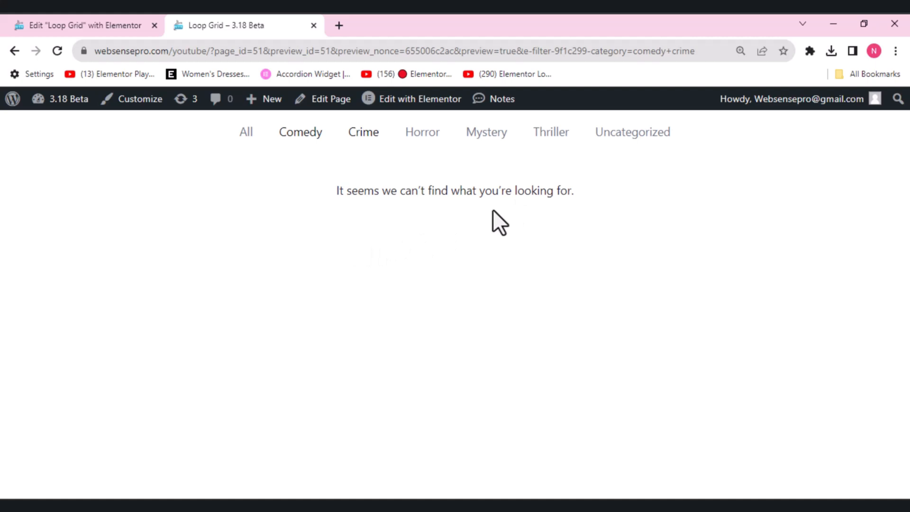
{"action": "left_click", "coordinate": [81, 24]}
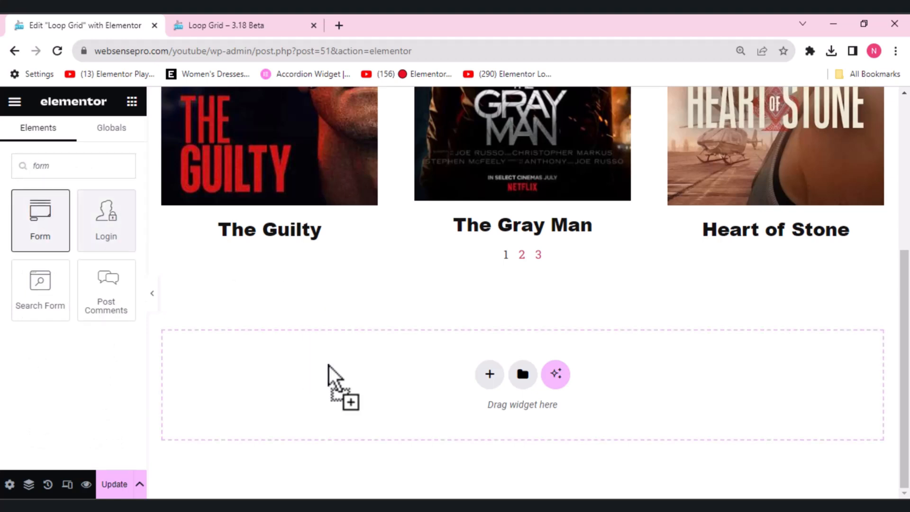
Place a Form widget below the grid and add a fourth field of type File Upload.
{"action": "left_click_drag", "start_coordinate": [40, 221], "coordinate": [521, 383]}
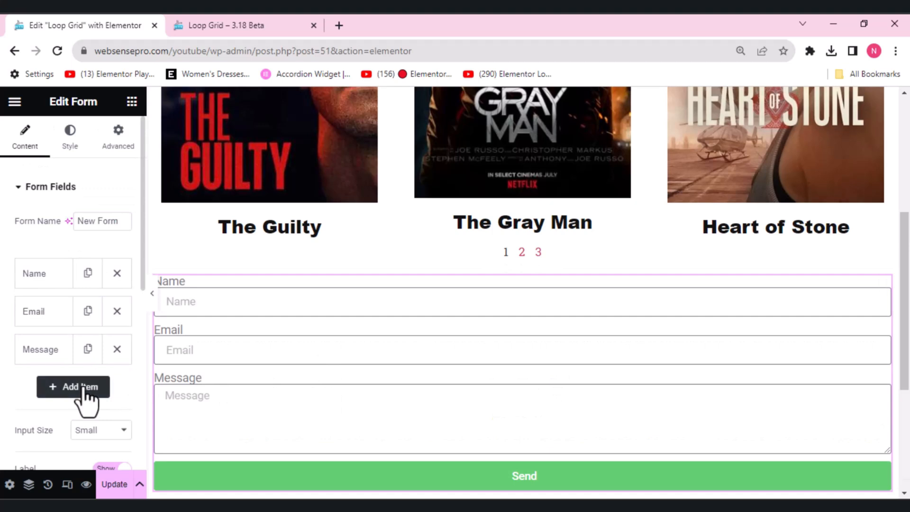
{"action": "left_click", "coordinate": [73, 387]}
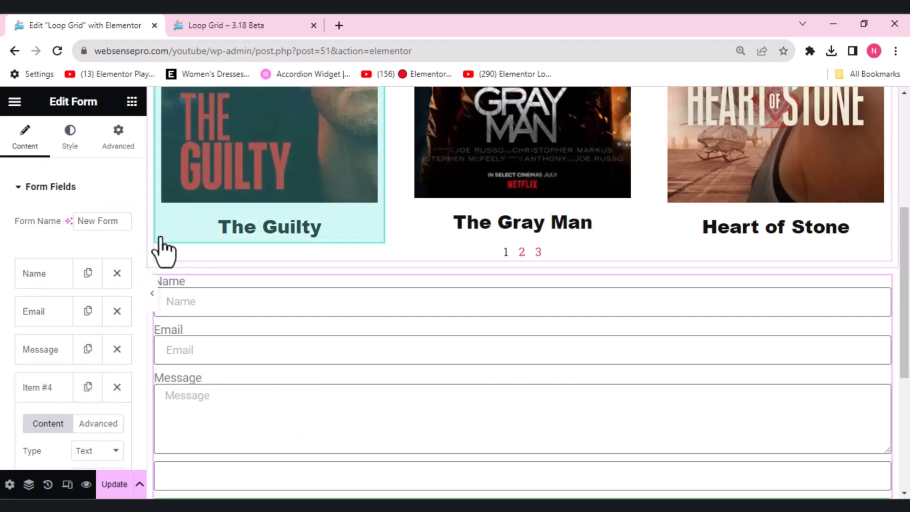
{"action": "scroll", "scroll_direction": "down", "scroll_amount": 3}
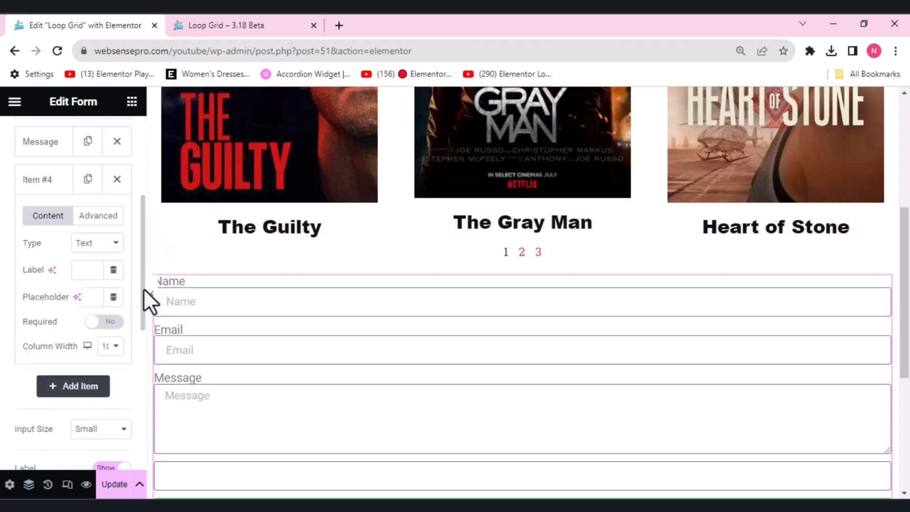
{"action": "left_click", "coordinate": [97, 243]}
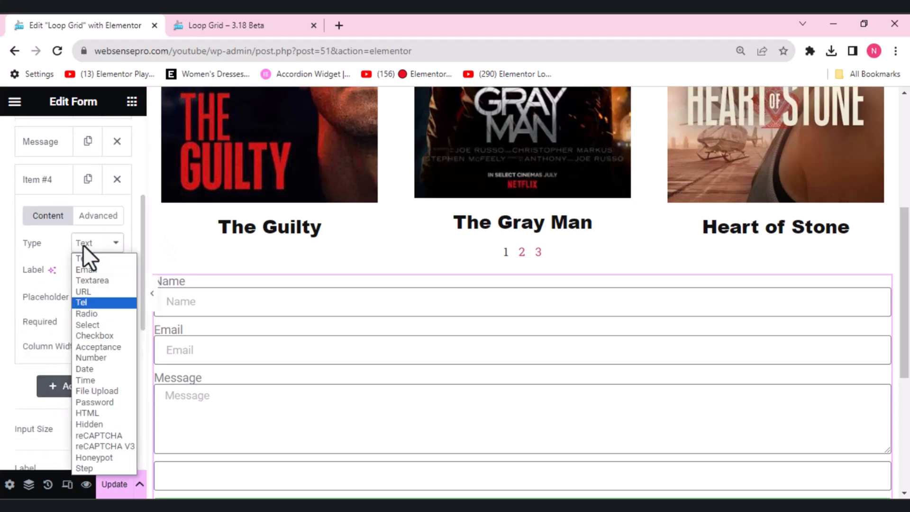
{"action": "left_click", "coordinate": [97, 391]}
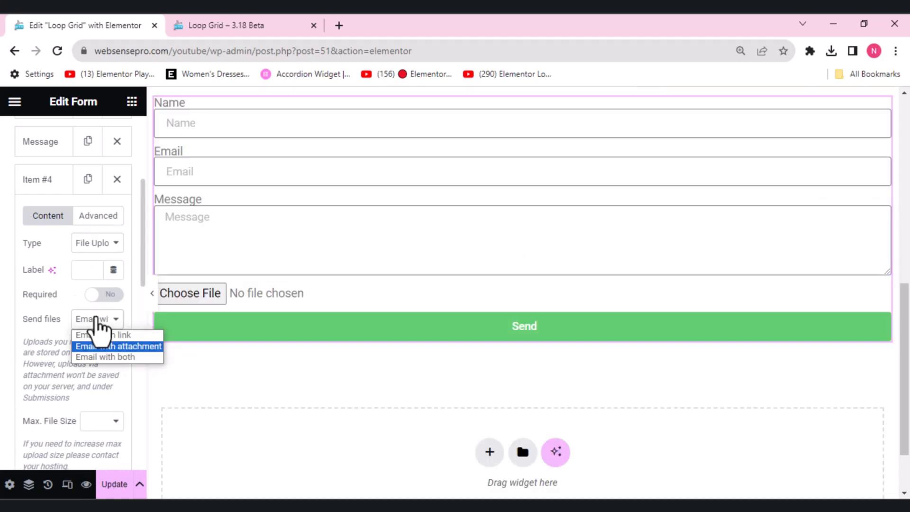